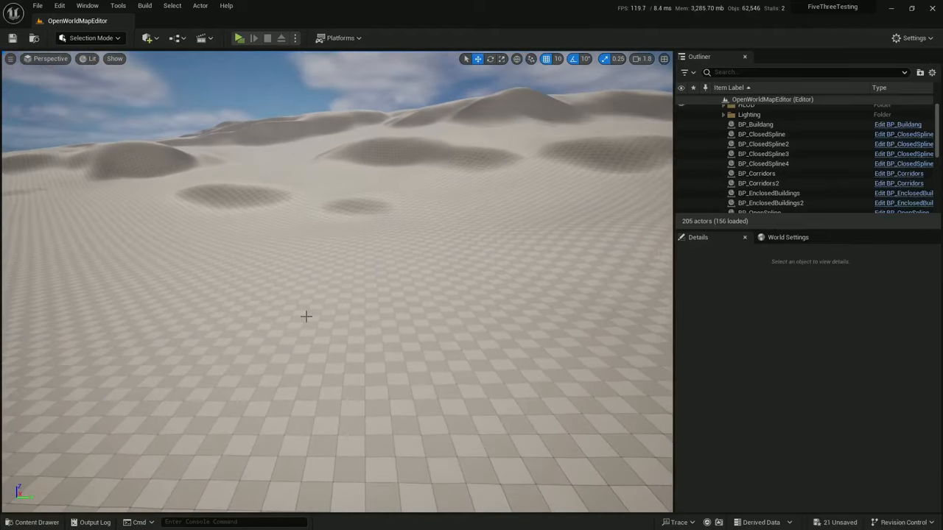
Create a Blueprint class BP_Wall and a PCG graph PCG_Wall in the Wall folder.
{"action": "left_click", "coordinate": [29, 356]}
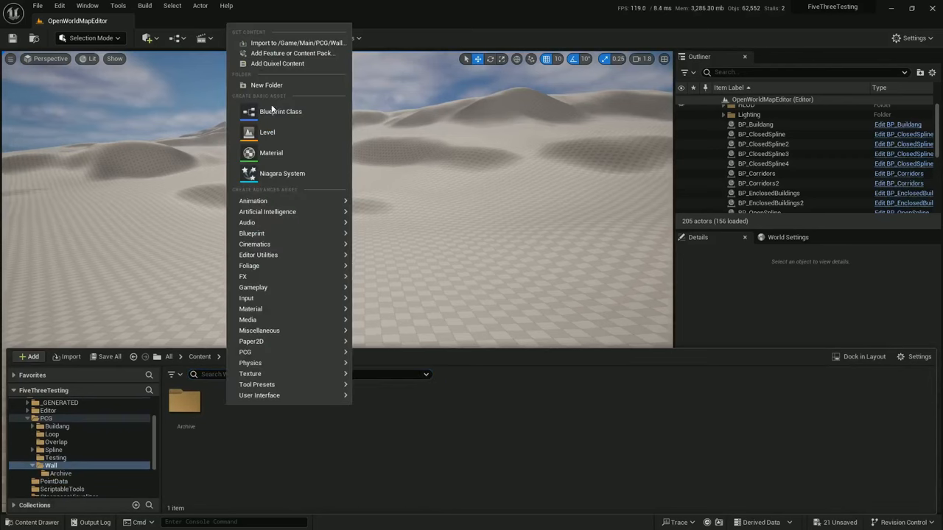
{"action": "left_click", "coordinate": [281, 111]}
{"action": "type", "text": "BP_Wall"}
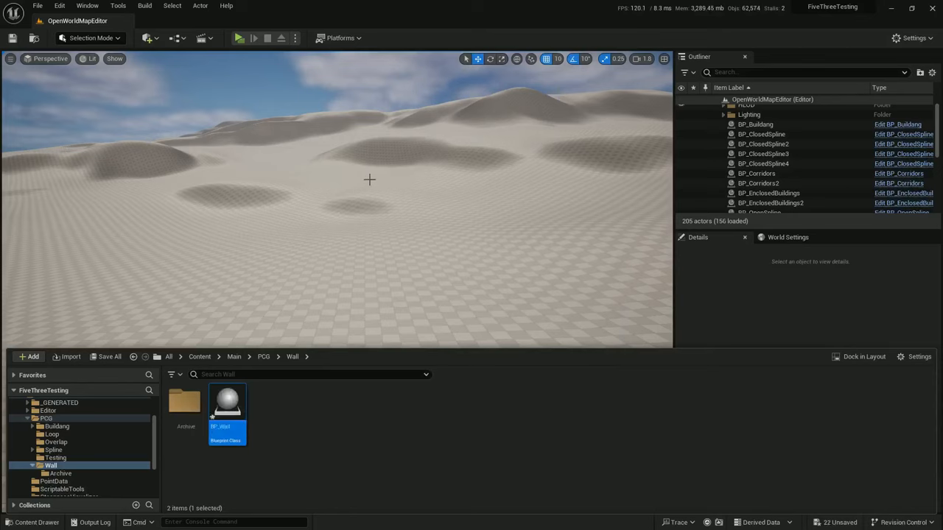
{"action": "left_click", "coordinate": [29, 356]}
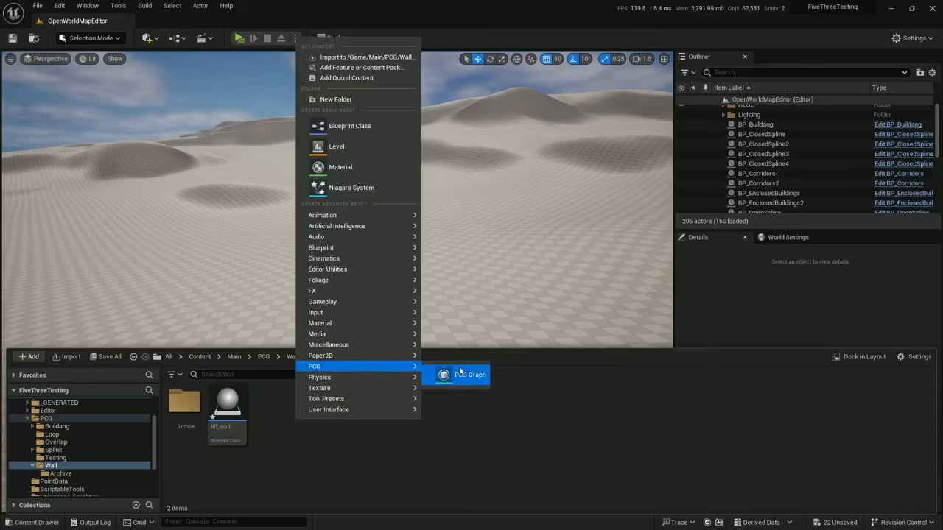
{"action": "left_click", "coordinate": [470, 374]}
{"action": "type", "text": "PCG_Wall"}
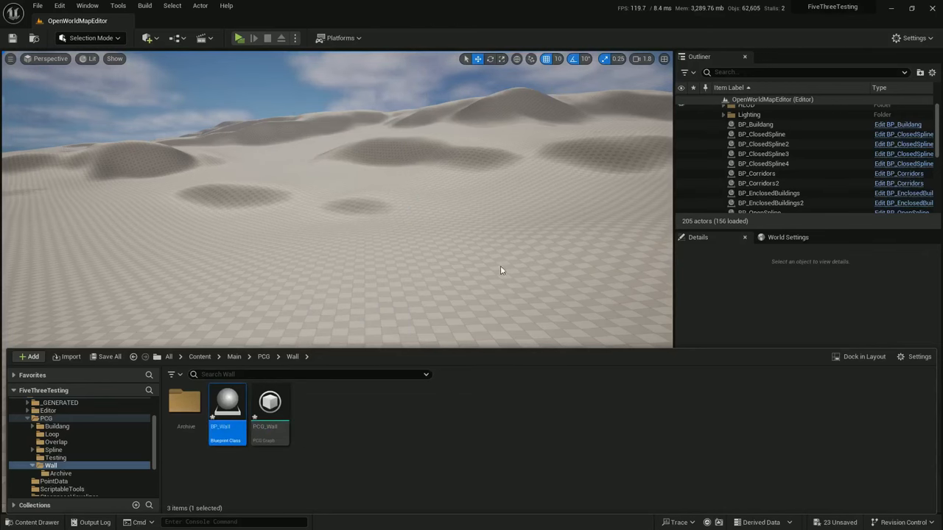
Add Spline and PCG components to BP_Wall and compile the Blueprint.
{"action": "double_click", "coordinate": [227, 404]}
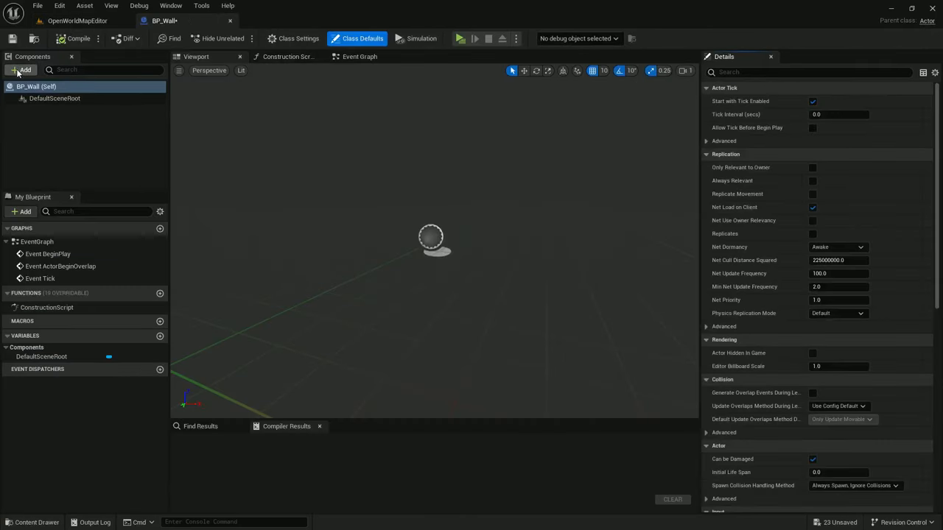
{"action": "left_click", "coordinate": [22, 69]}
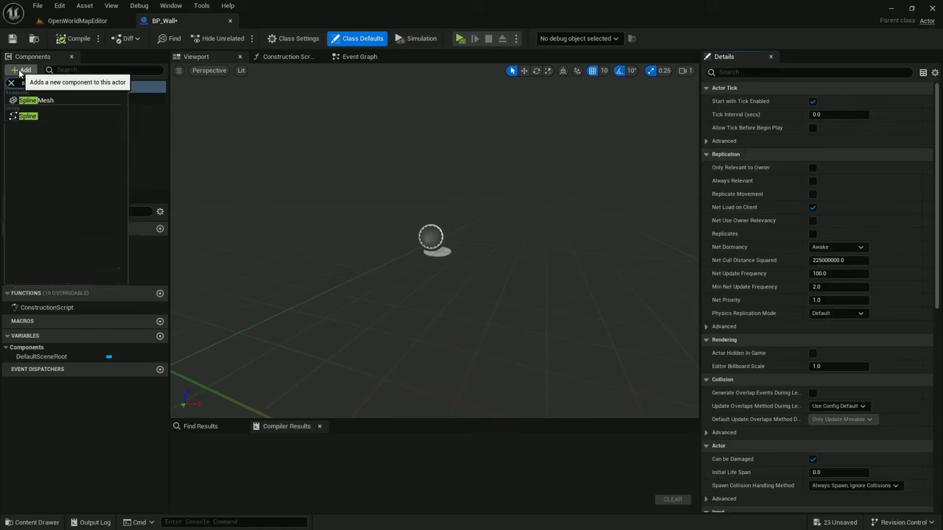
{"action": "left_click", "coordinate": [27, 116]}
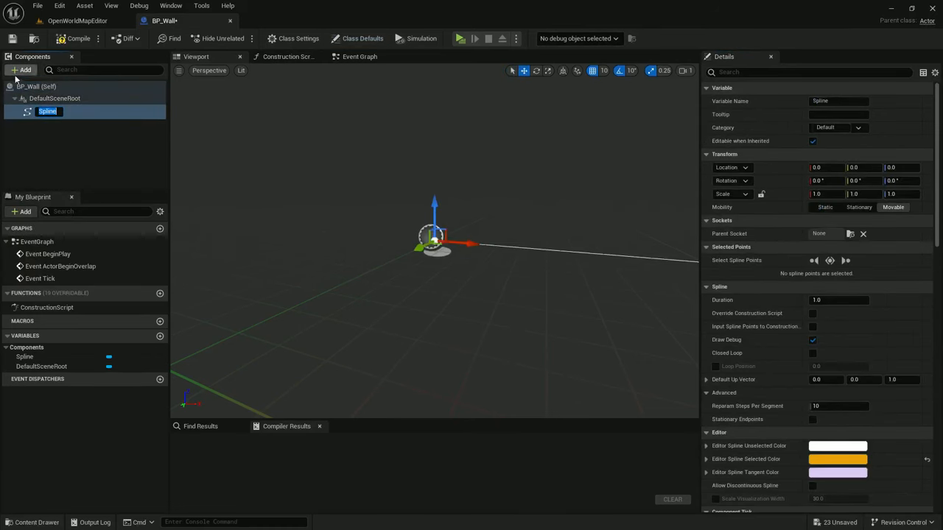
{"action": "left_click", "coordinate": [22, 70]}
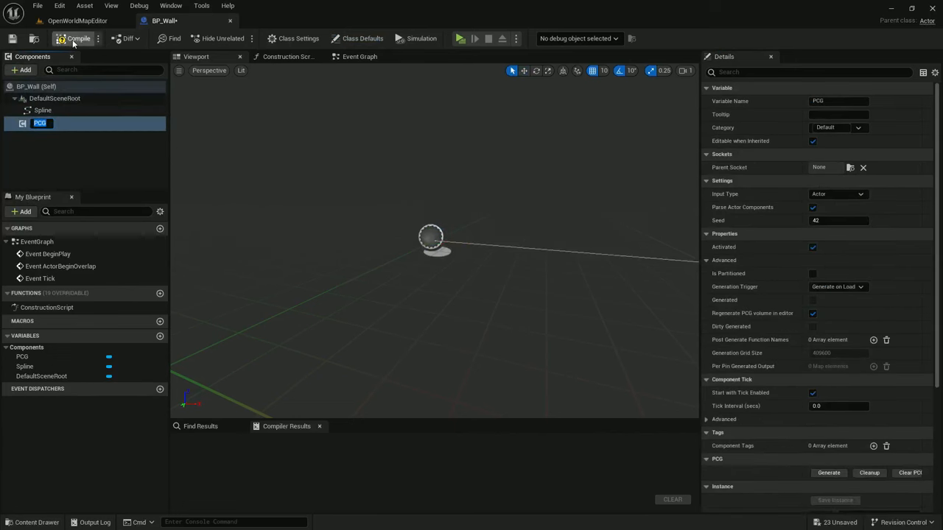
{"action": "left_click", "coordinate": [77, 20]}
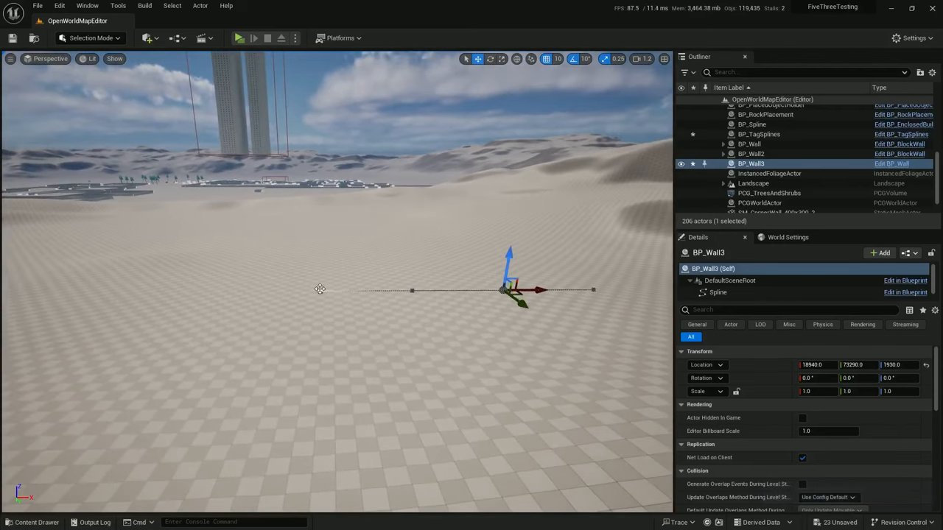
In PCG_Wall, connect Get Spline Data (Self) to a Spline Sampler using Distance mode.
{"action": "left_click", "coordinate": [35, 522]}
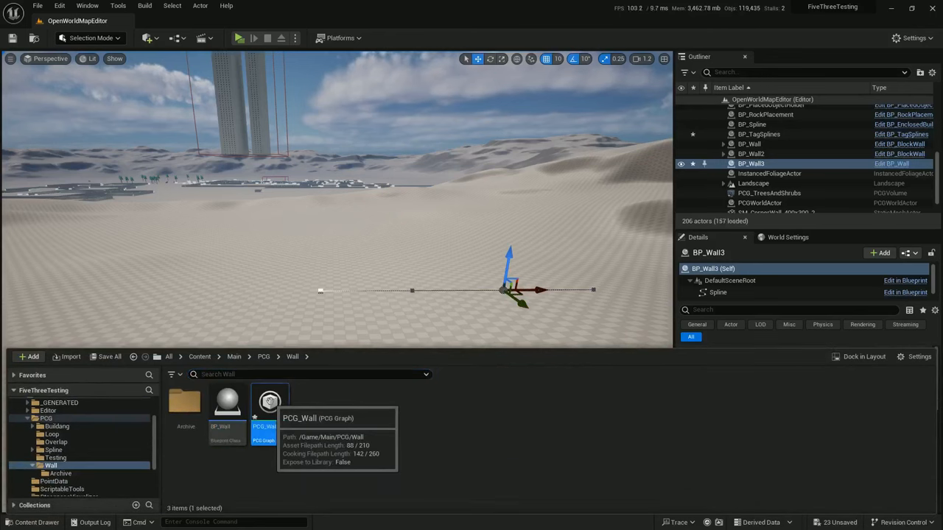
{"action": "double_click", "coordinate": [269, 402]}
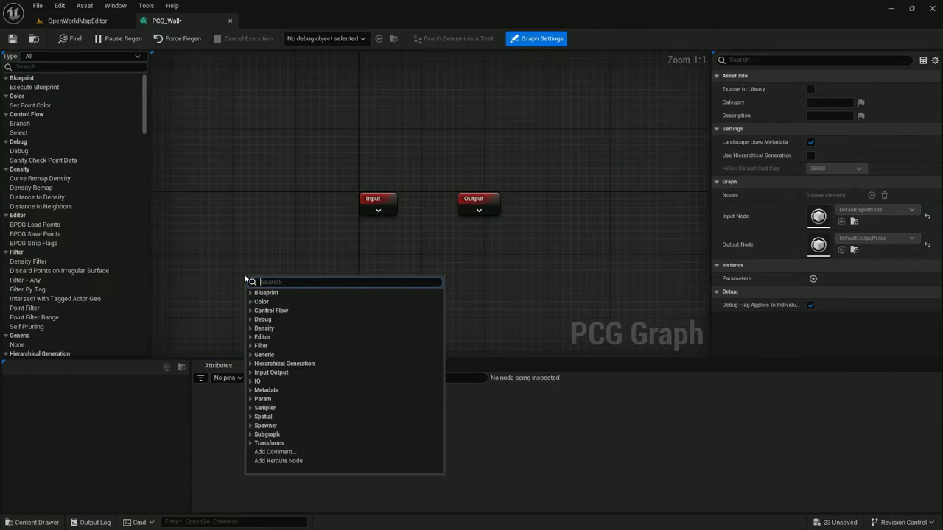
{"action": "key", "text": "Escape"}
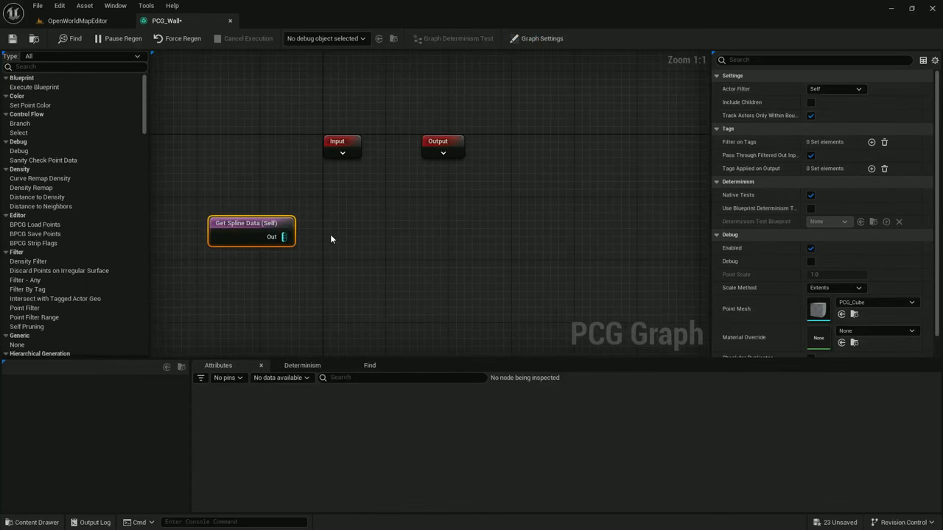
{"action": "left_click_drag", "start_coordinate": [285, 236], "coordinate": [361, 236]}
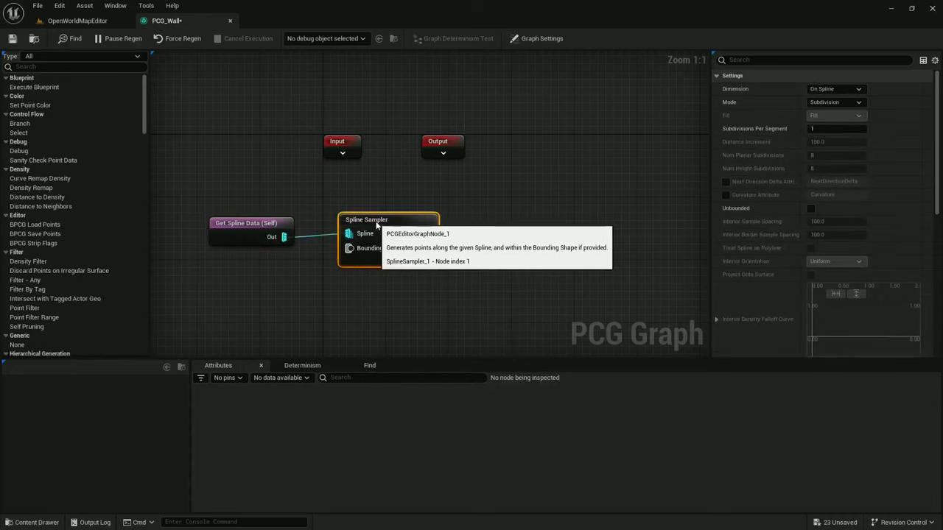
{"action": "mouse_move", "coordinate": [624, 138]}
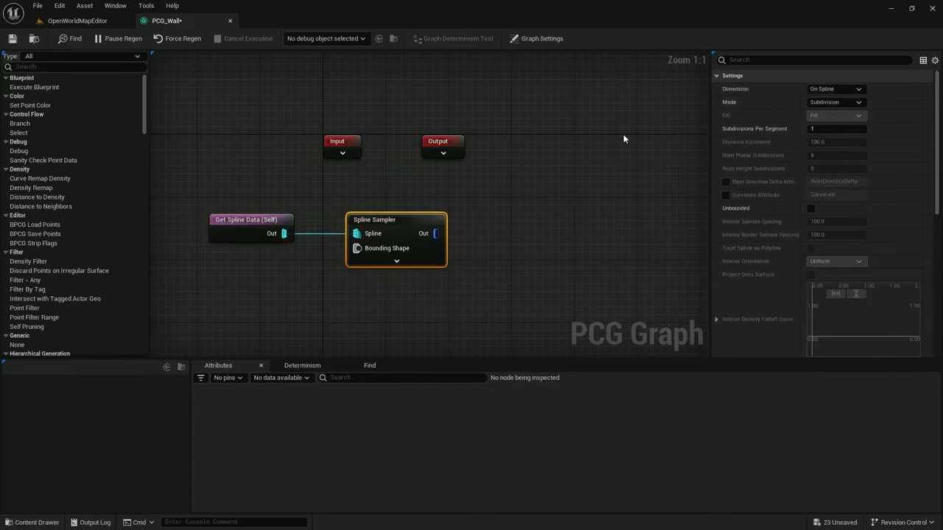
{"action": "left_click", "coordinate": [836, 101]}
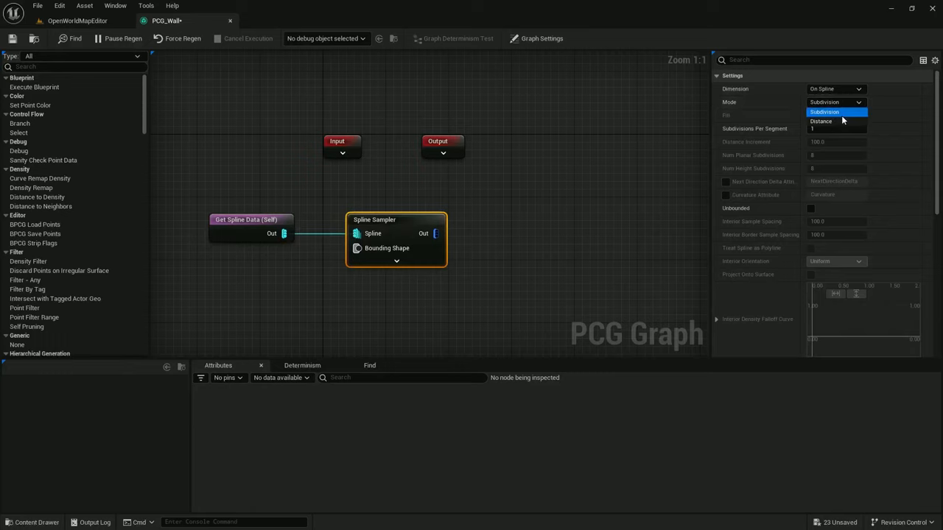
{"action": "left_click", "coordinate": [820, 121]}
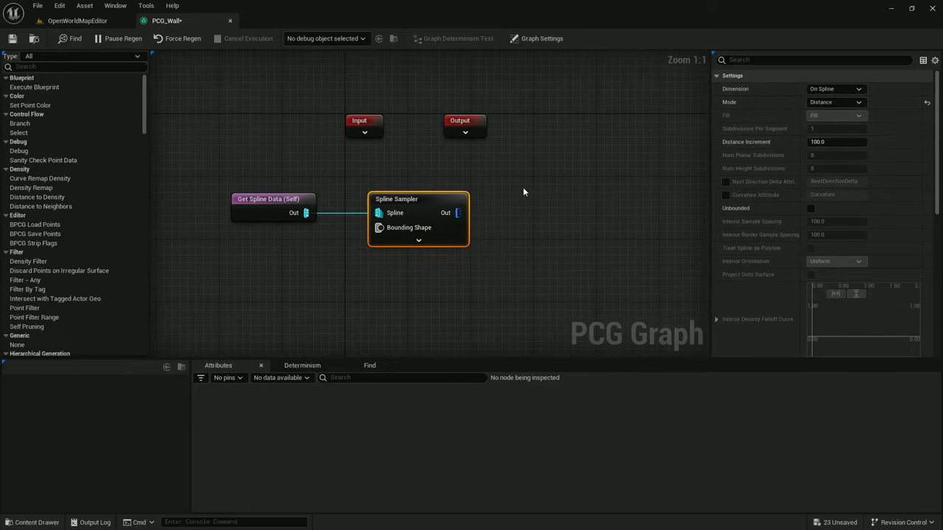
Add a Static Mesh Spawner after the Spline Sampler and set its collision preset to NoCollision.
{"action": "type", "text": "stat"}
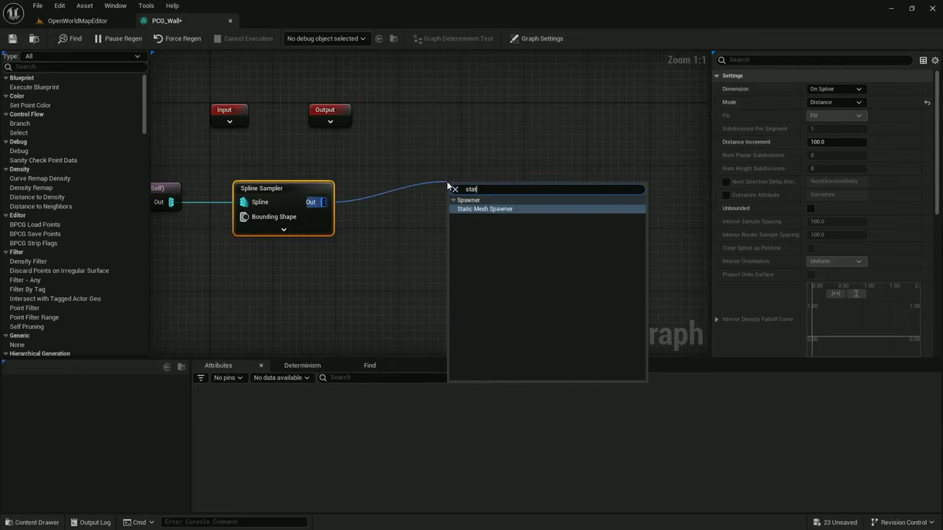
{"action": "left_click", "coordinate": [484, 209]}
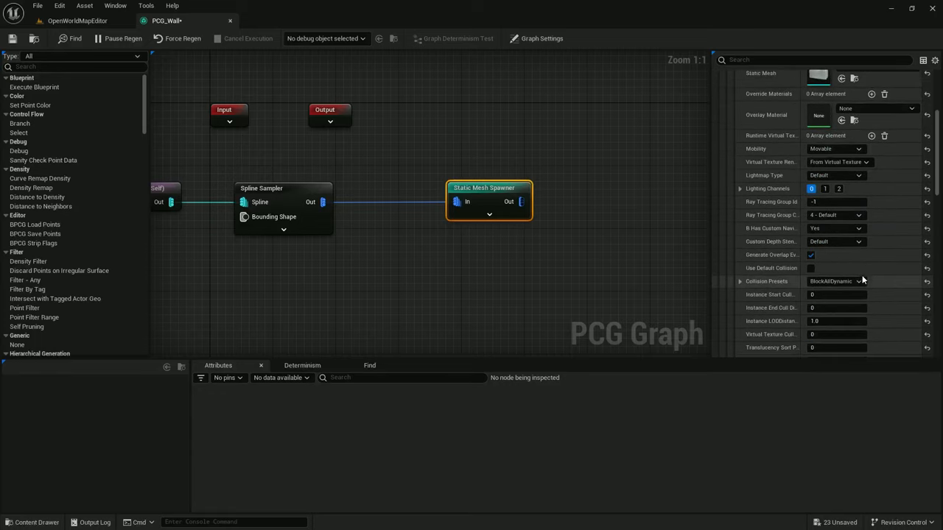
{"action": "left_click", "coordinate": [836, 281]}
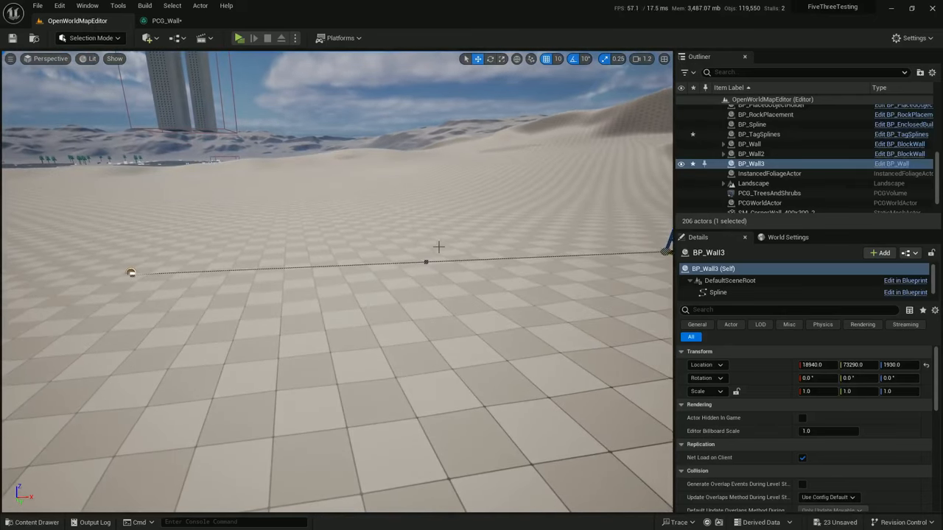
Assign the PCG_Wall graph to BP_Wall's PCG component.
{"action": "left_click", "coordinate": [791, 173]}
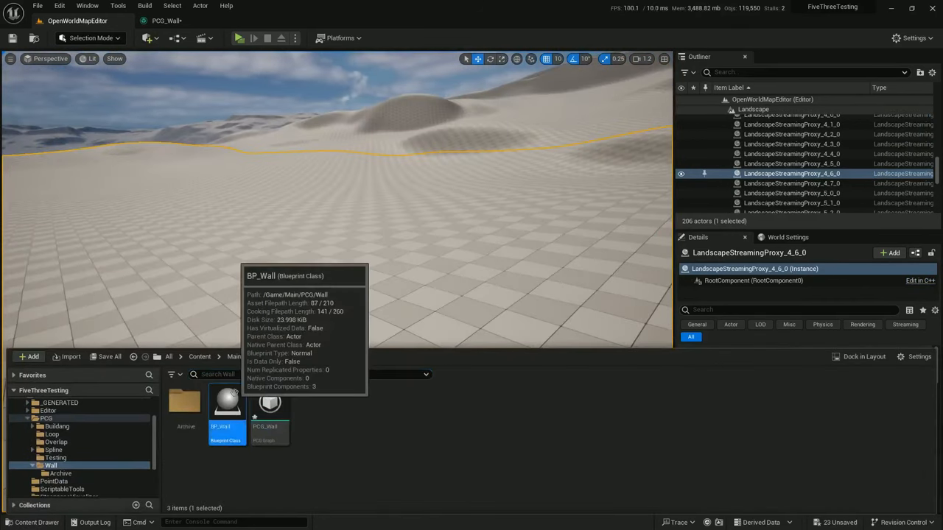
{"action": "double_click", "coordinate": [227, 403]}
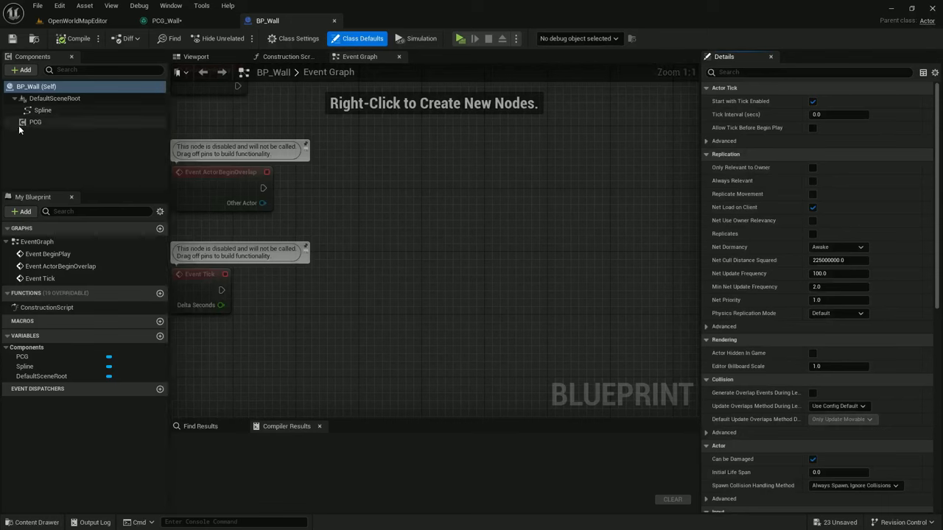
{"action": "left_click", "coordinate": [35, 122]}
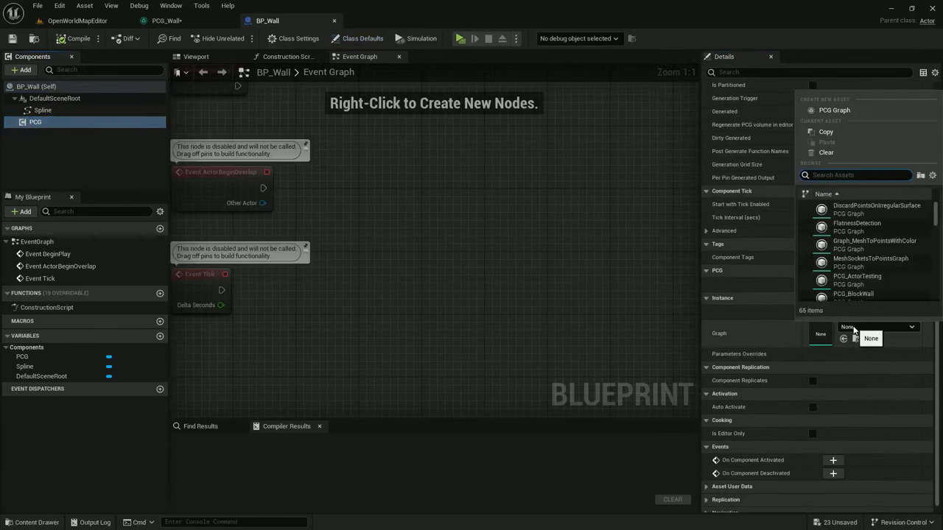
{"action": "type", "text": "wall"}
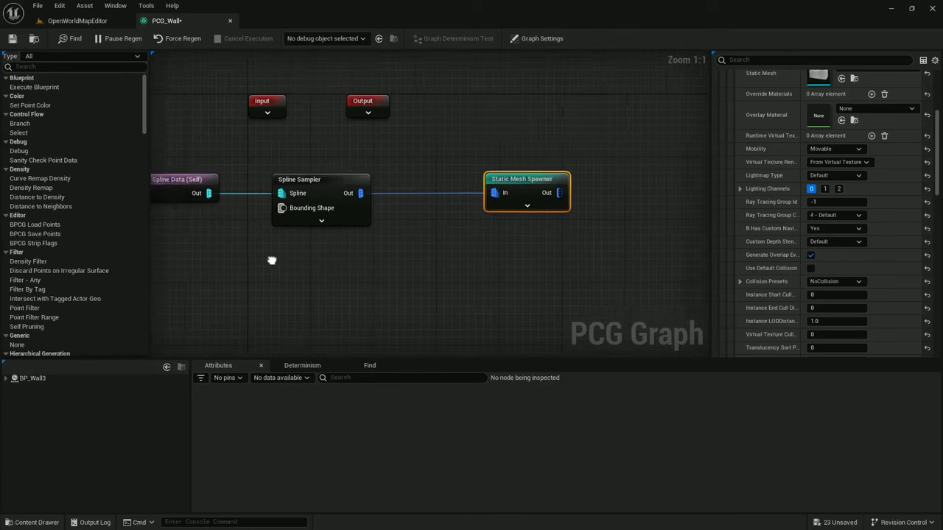
Select the Spline Sampler and inspect its 23 points on BP_Wall3.
{"action": "left_click", "coordinate": [298, 179]}
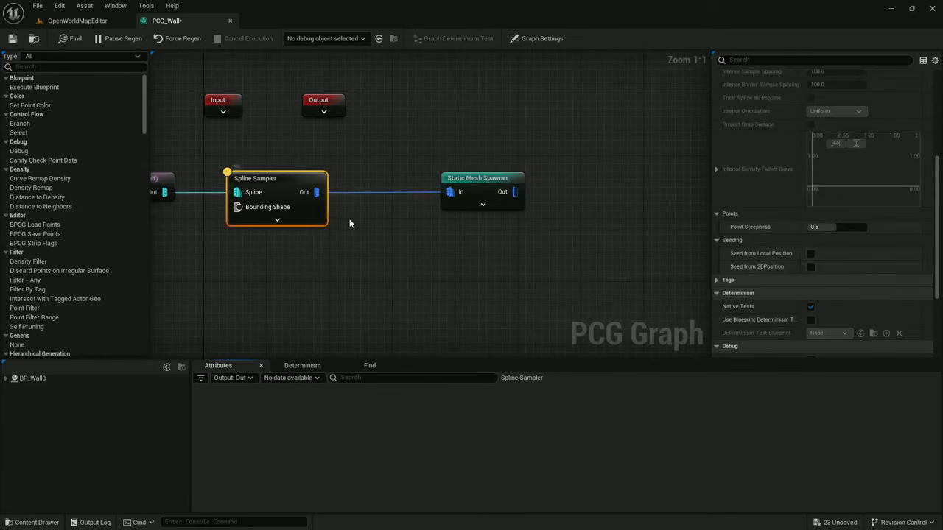
{"action": "left_click", "coordinate": [276, 177]}
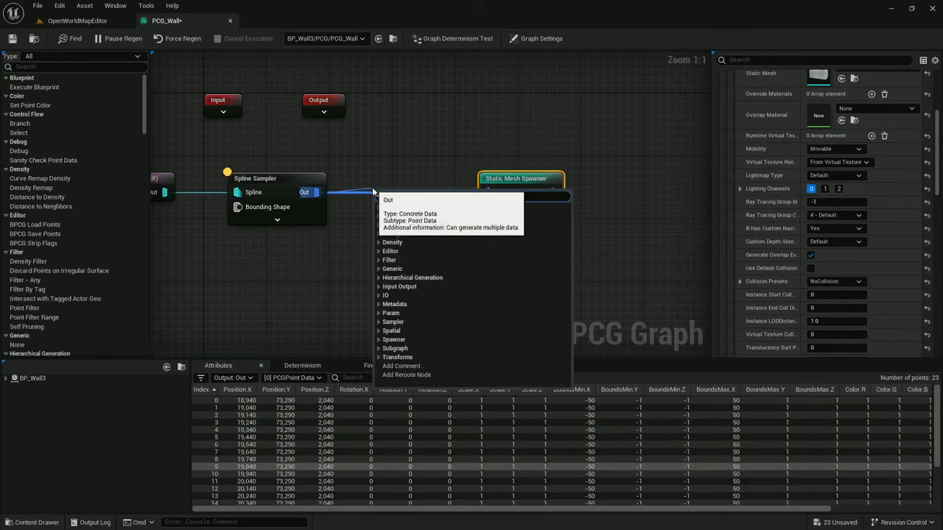
Add a Maths Modulo node taking $Index with a constant 2.0 divisor.
{"action": "type", "text": "mod"}
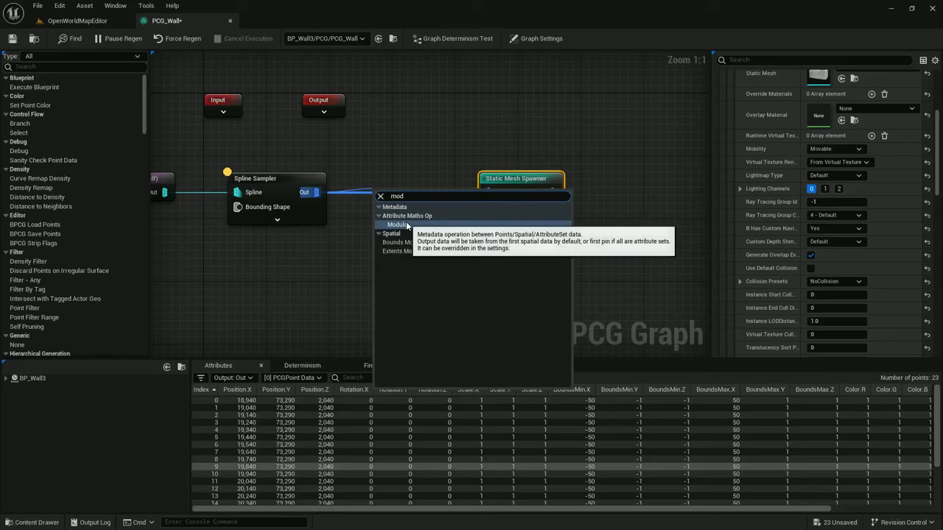
{"action": "left_click", "coordinate": [397, 225]}
{"action": "type", "text": "2"}
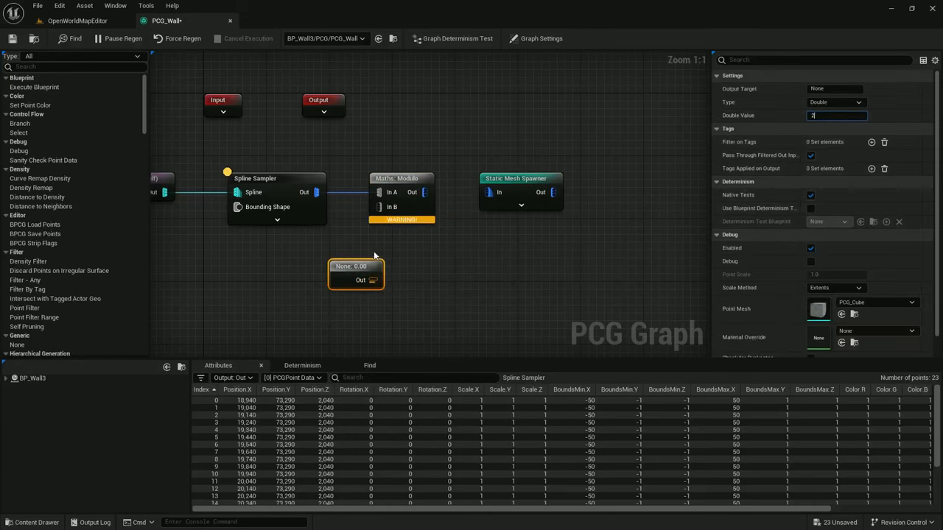
{"action": "key", "text": "Enter"}
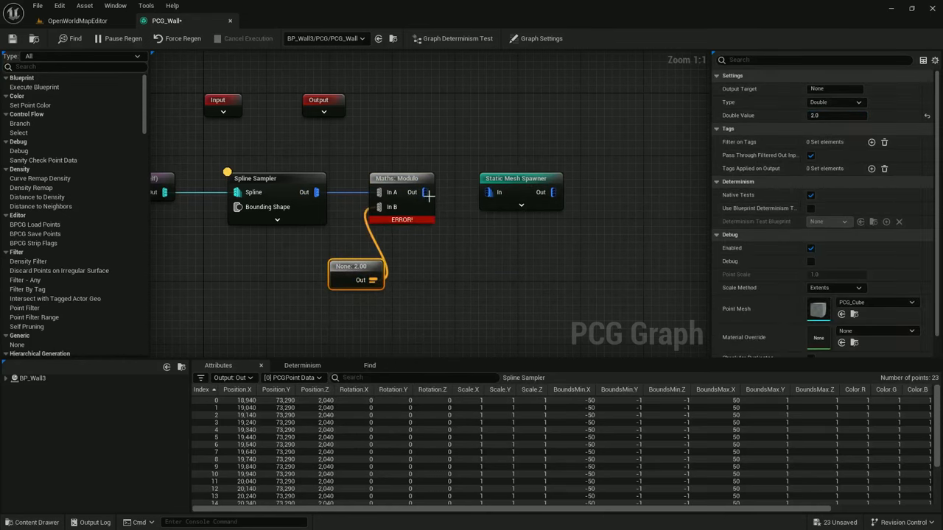
{"action": "left_click", "coordinate": [401, 178]}
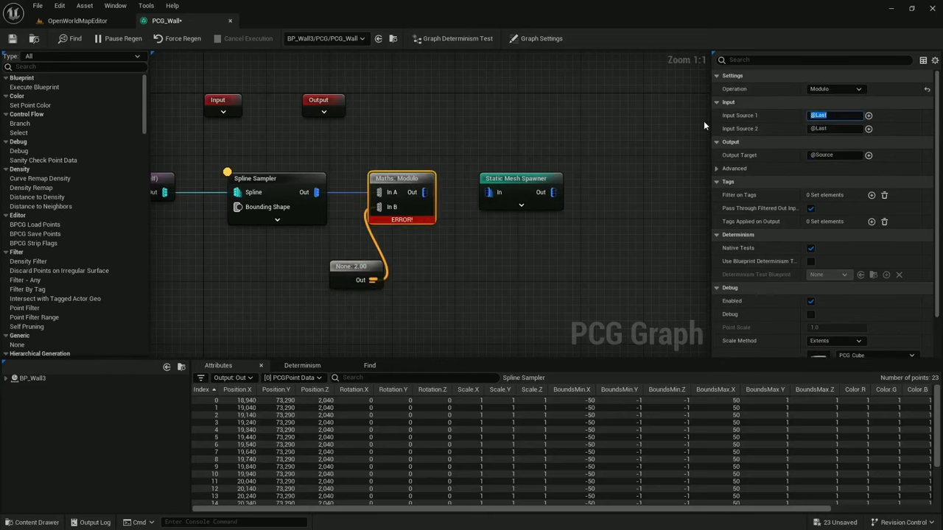
{"action": "type", "text": "$Index"}
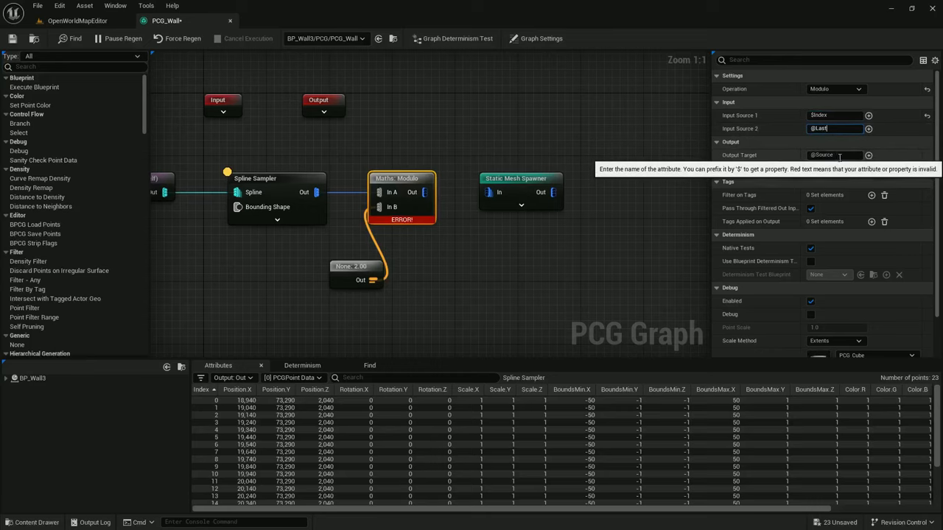
Name the Modulo output attribute IndexMod and wire it into a Point Filter.
{"action": "left_click", "coordinate": [836, 155]}
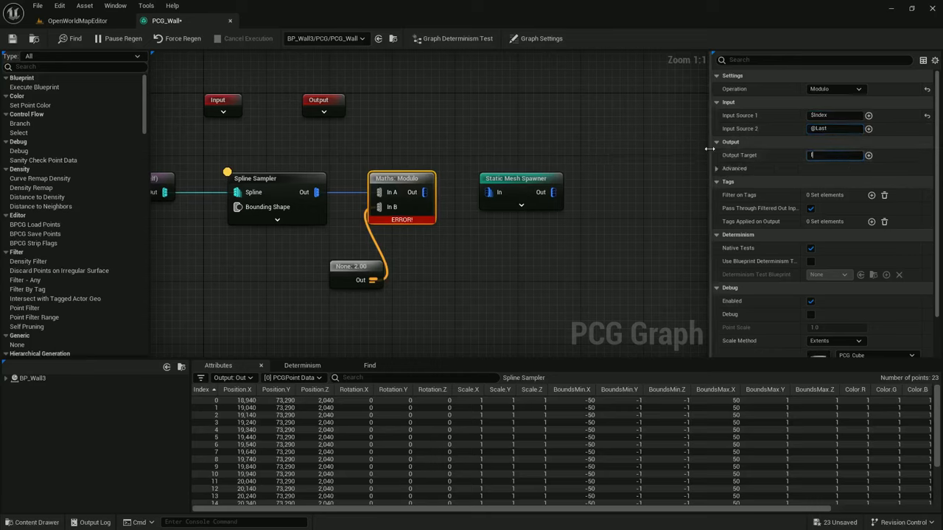
{"action": "type", "text": "Ind"}
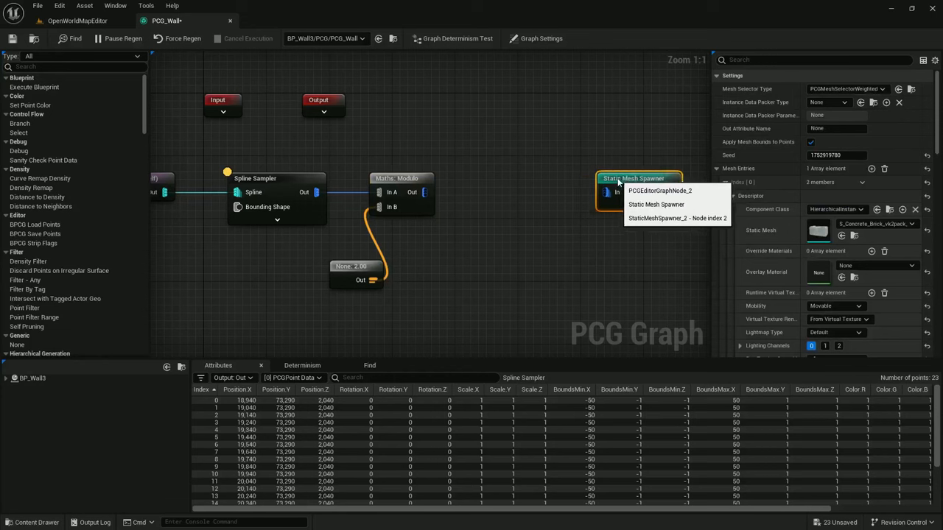
{"action": "left_click", "coordinate": [398, 178]}
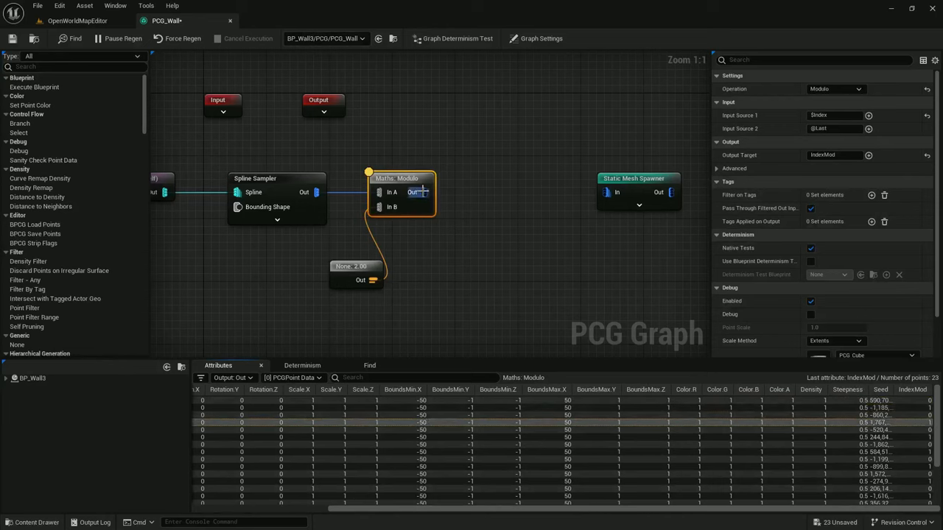
{"action": "left_click_drag", "start_coordinate": [425, 192], "coordinate": [464, 193]}
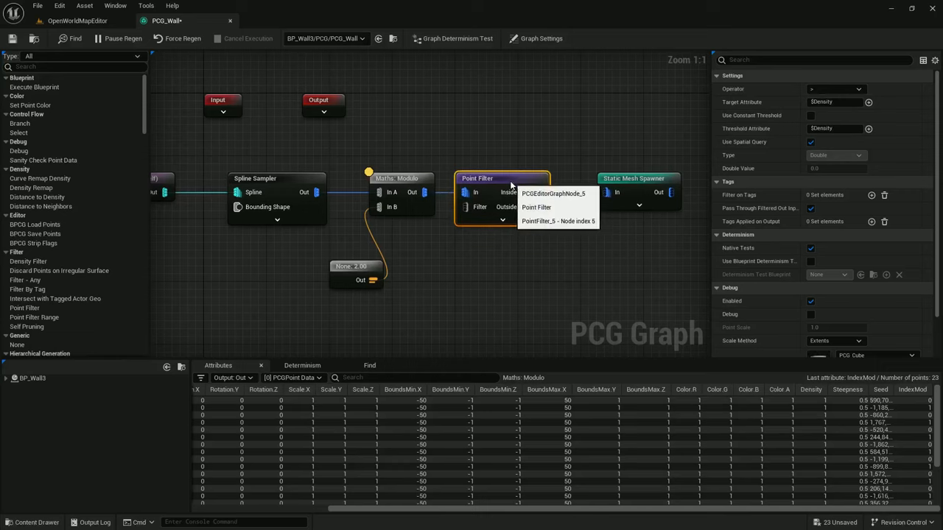
Set the Point Filter to keep points where IndexMod equals constant 0.
{"action": "left_click", "coordinate": [836, 89]}
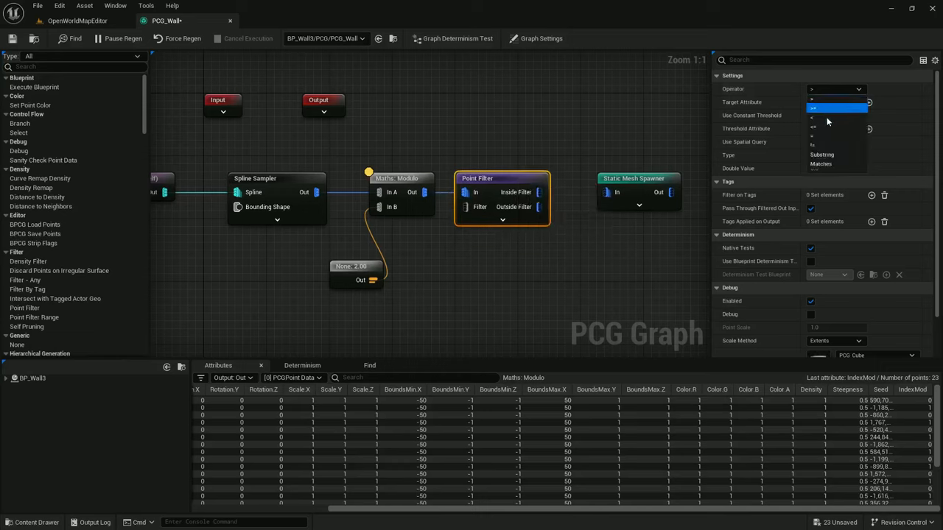
{"action": "left_click", "coordinate": [813, 108]}
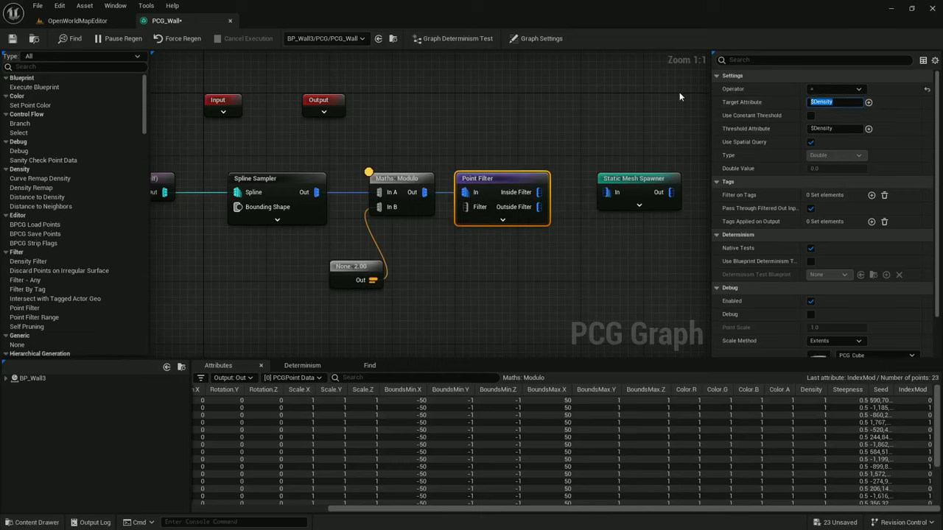
{"action": "type", "text": "IndexMode"}
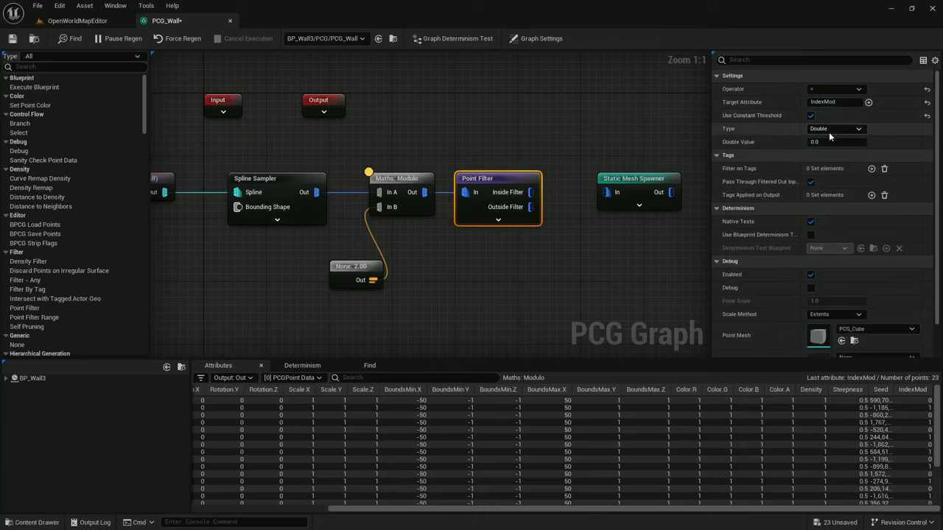
{"action": "left_click", "coordinate": [834, 128]}
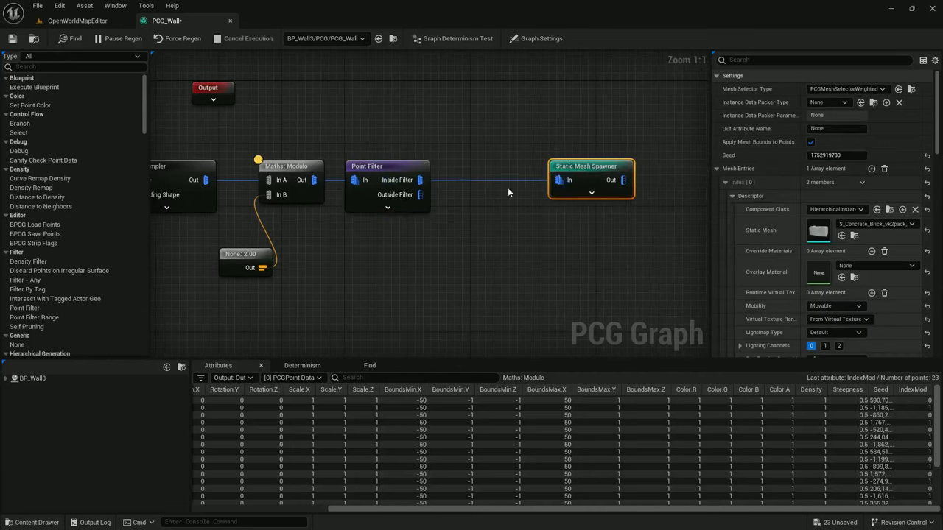
Add a Transform Points node to the filter's Outside Filter output.
{"action": "left_click_drag", "start_coordinate": [420, 194], "coordinate": [450, 242]}
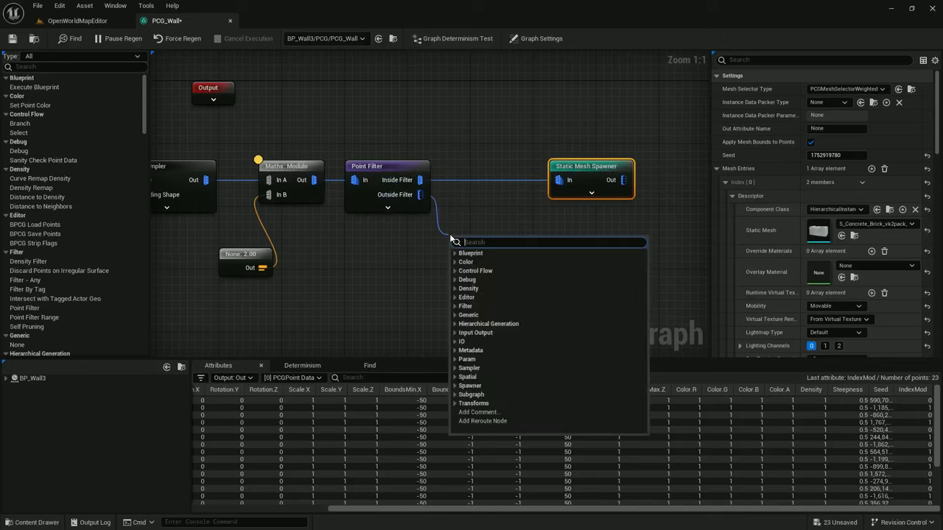
{"action": "type", "text": "transform"}
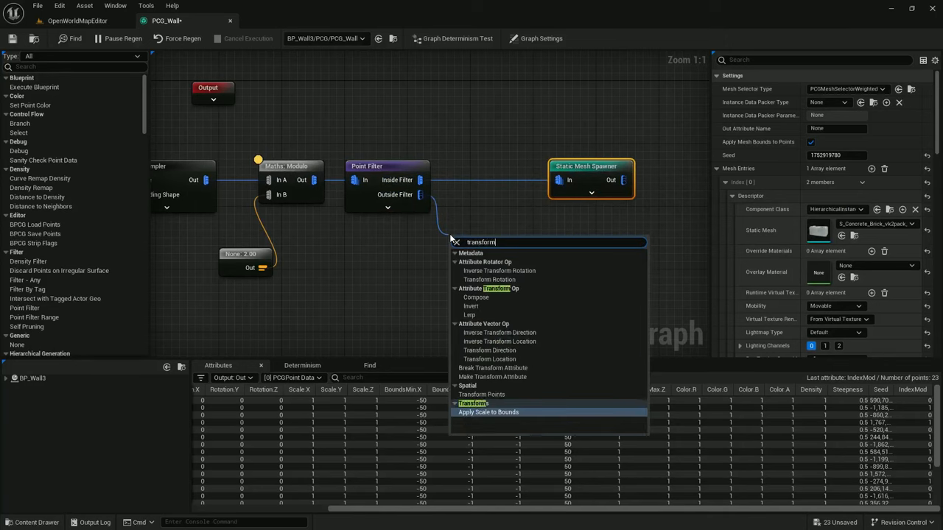
{"action": "left_click", "coordinate": [481, 394]}
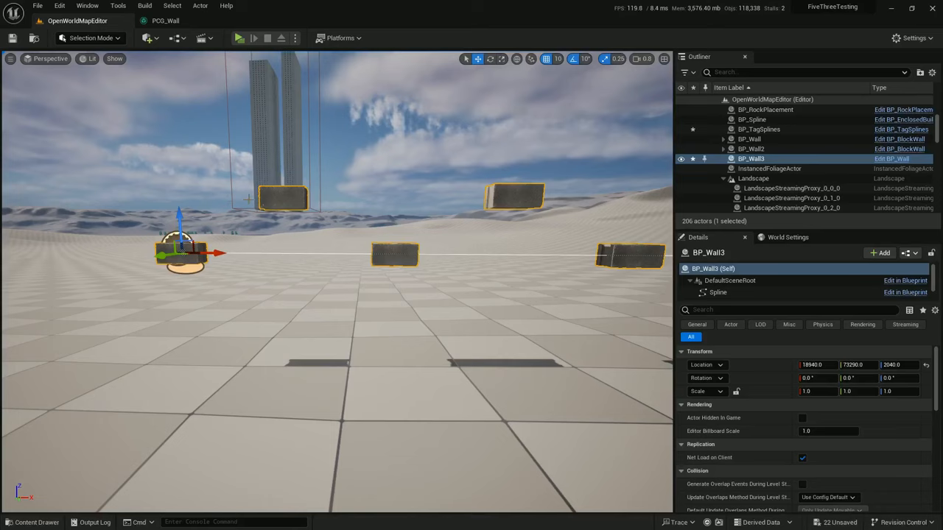
{"action": "mouse_move", "coordinate": [322, 7]}
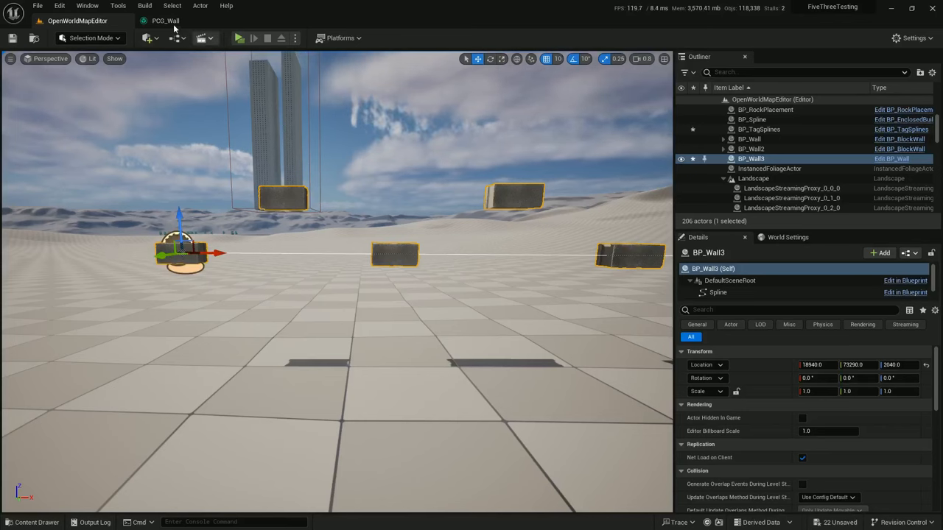
Set the Spline Sampler distance increment to 25, then 21, checking the wall in the level.
{"action": "left_click", "coordinate": [166, 21]}
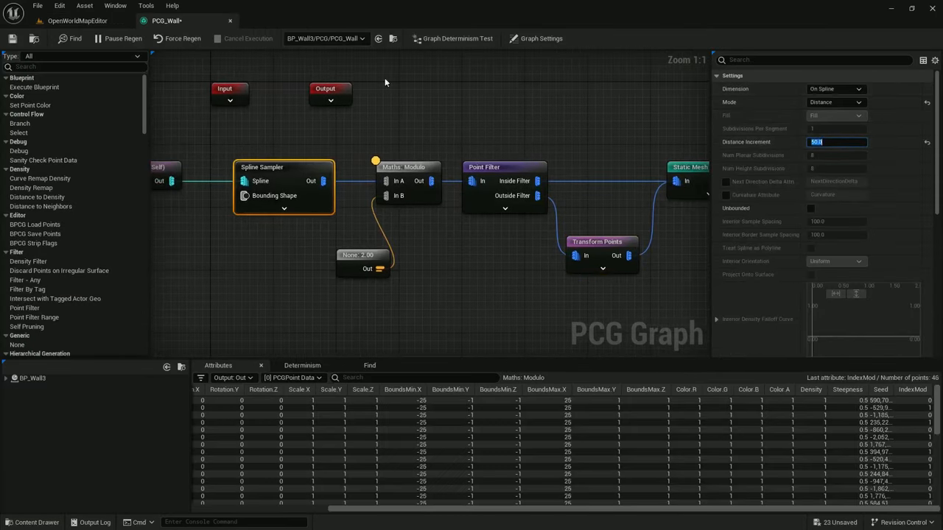
{"action": "left_click", "coordinate": [77, 21]}
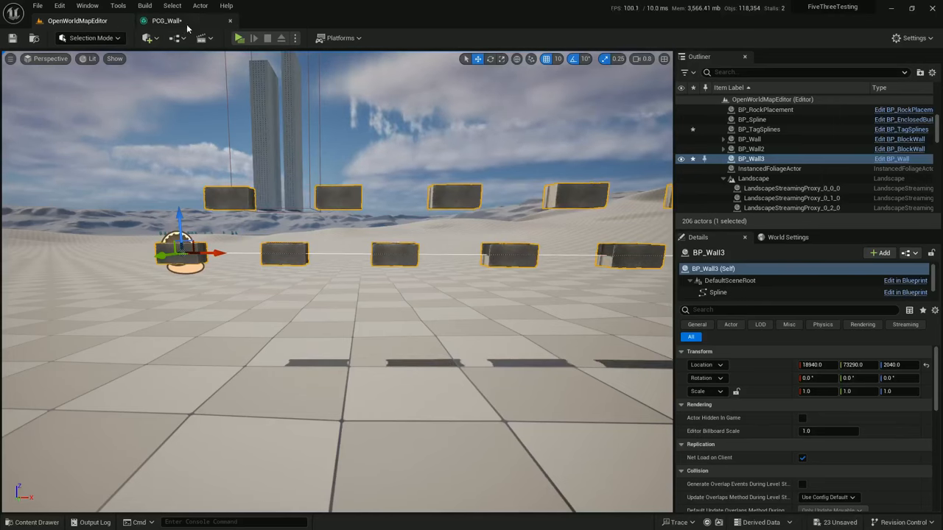
{"action": "left_click", "coordinate": [166, 20]}
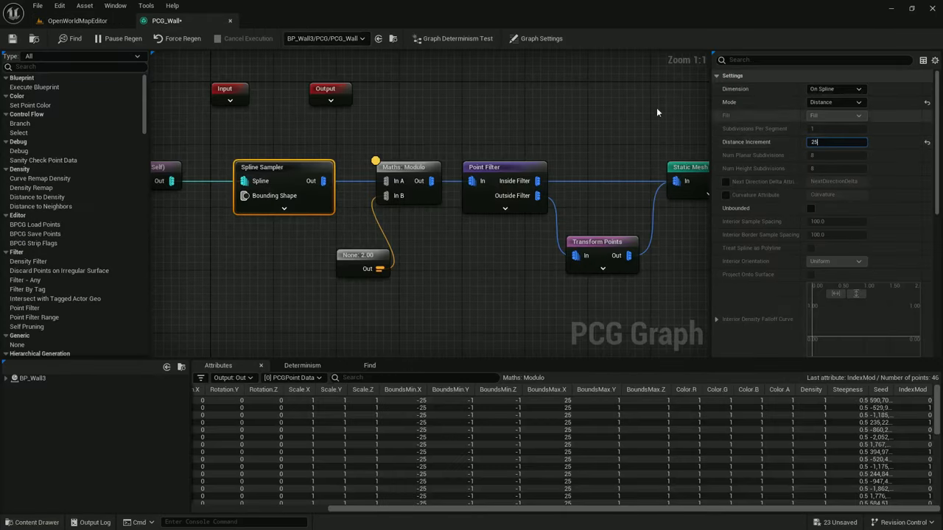
{"action": "left_click", "coordinate": [77, 20]}
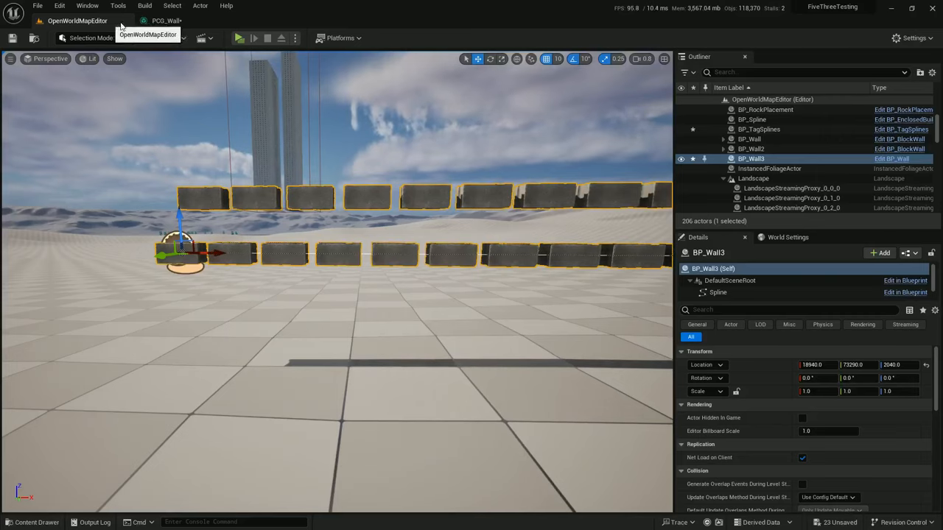
{"action": "left_click", "coordinate": [167, 21]}
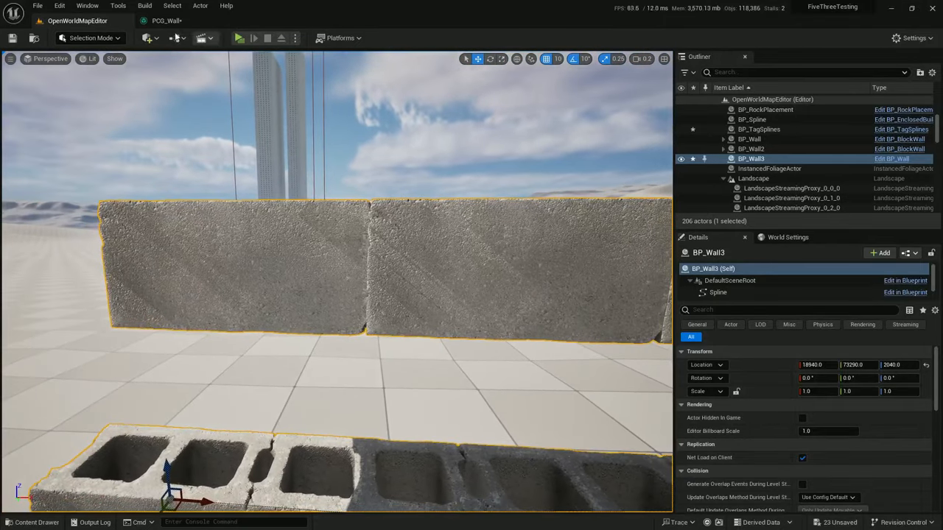
{"action": "left_click", "coordinate": [166, 20]}
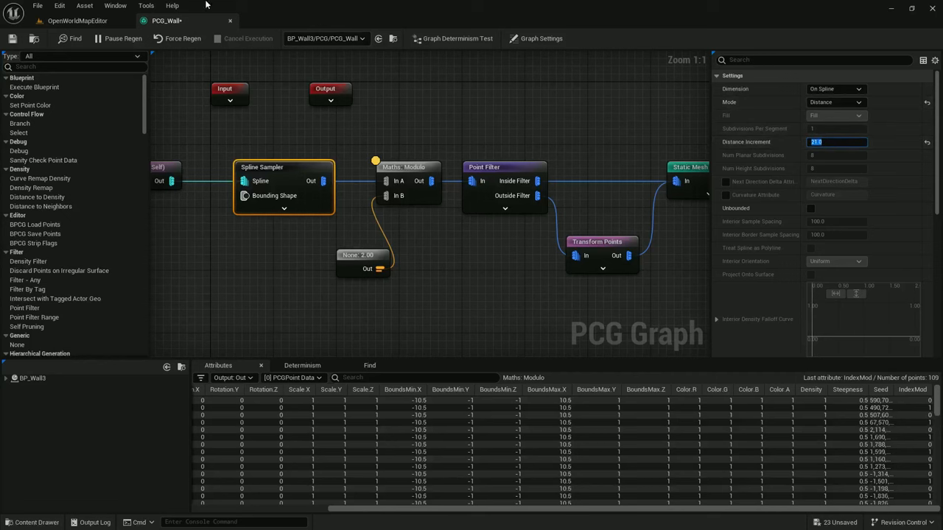
{"action": "left_click", "coordinate": [77, 20]}
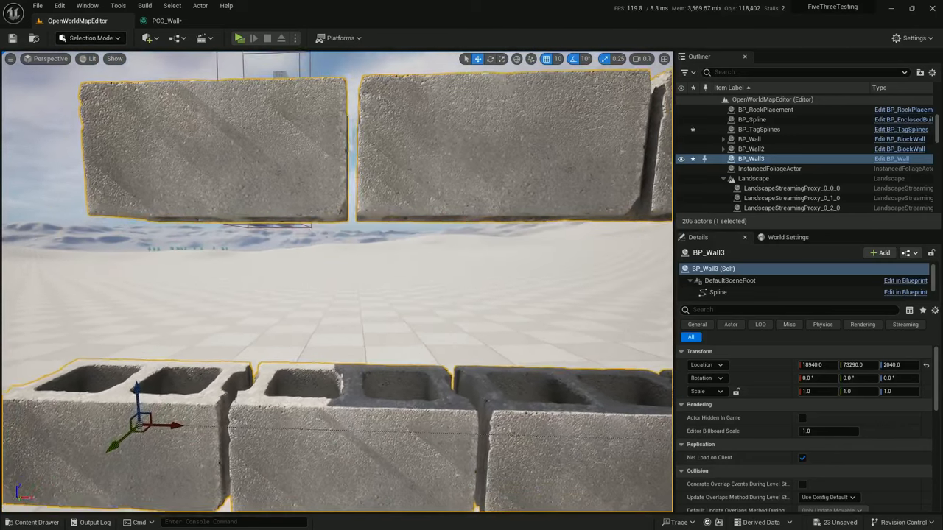
{"action": "left_click", "coordinate": [167, 21]}
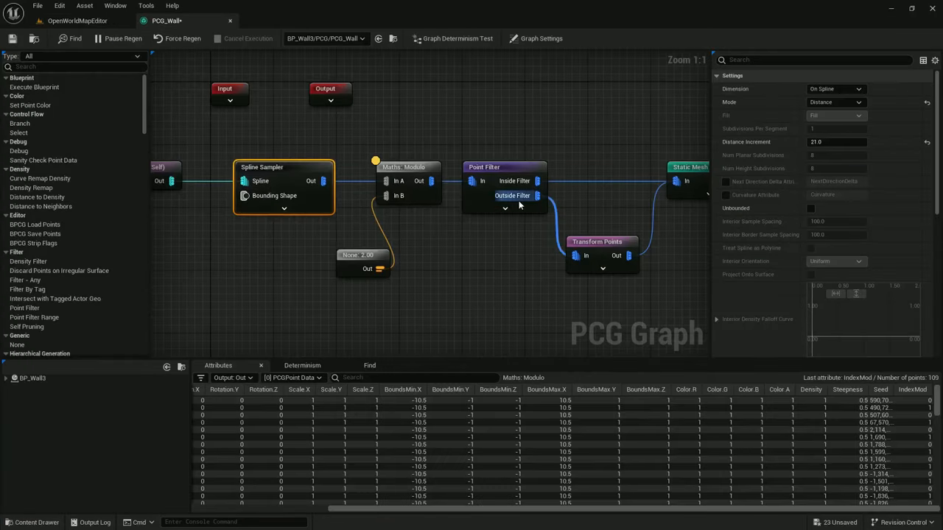
{"action": "left_click", "coordinate": [602, 242]}
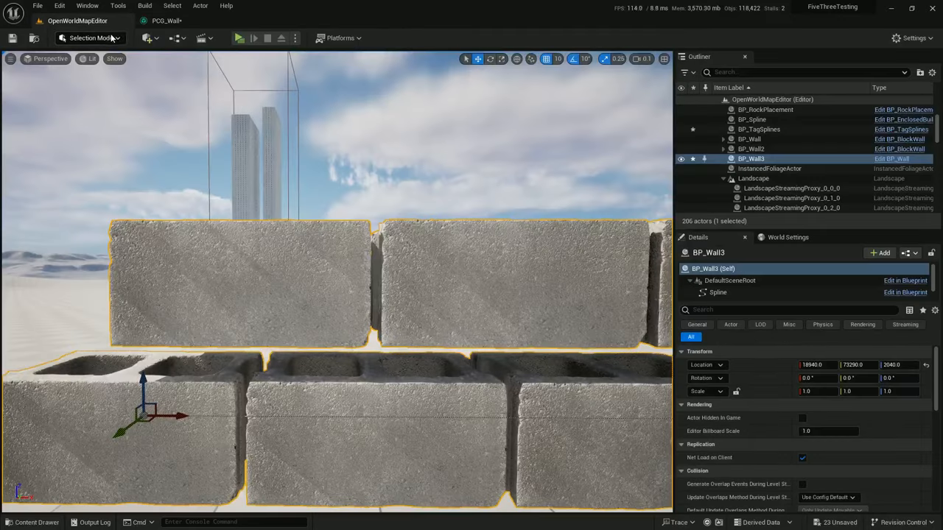
{"action": "left_click", "coordinate": [167, 20]}
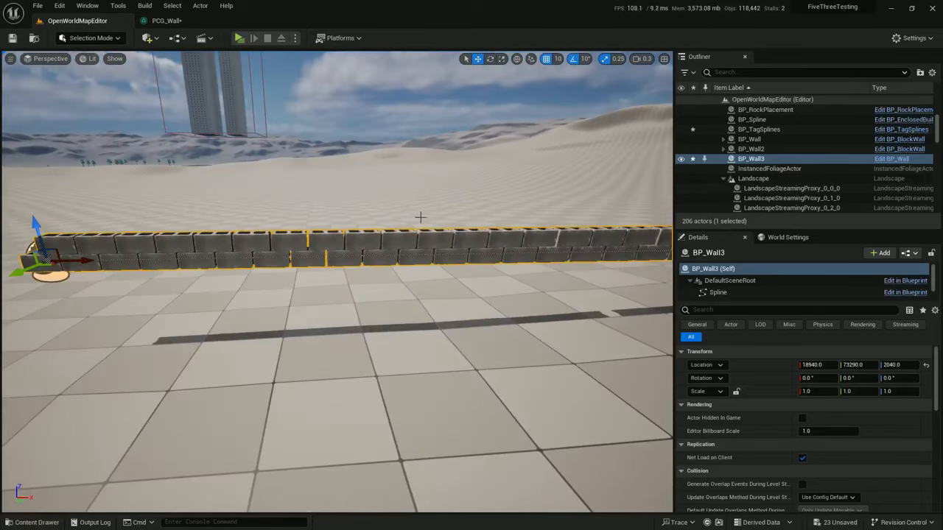
Add a Get Landscape Data node to PCG_Wall to serve as the Projection Target.
{"action": "left_click", "coordinate": [167, 20]}
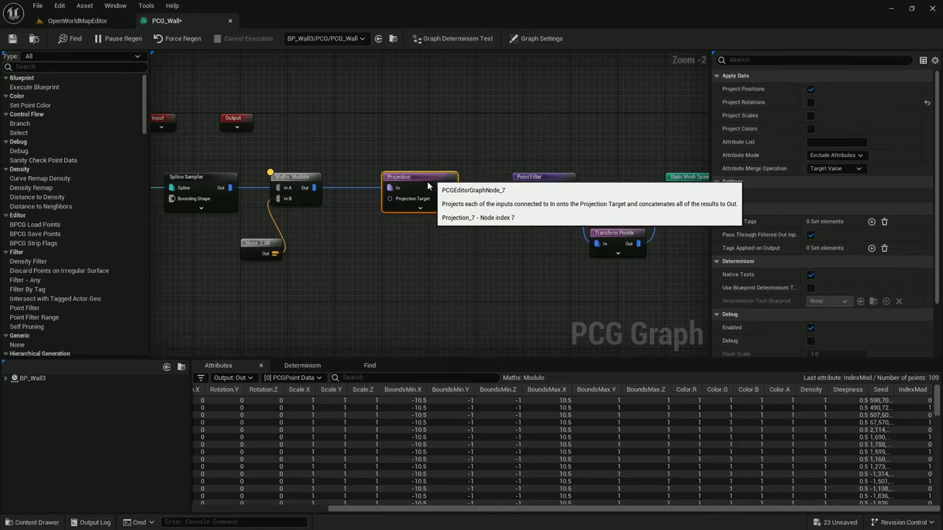
{"action": "type", "text": "get land"}
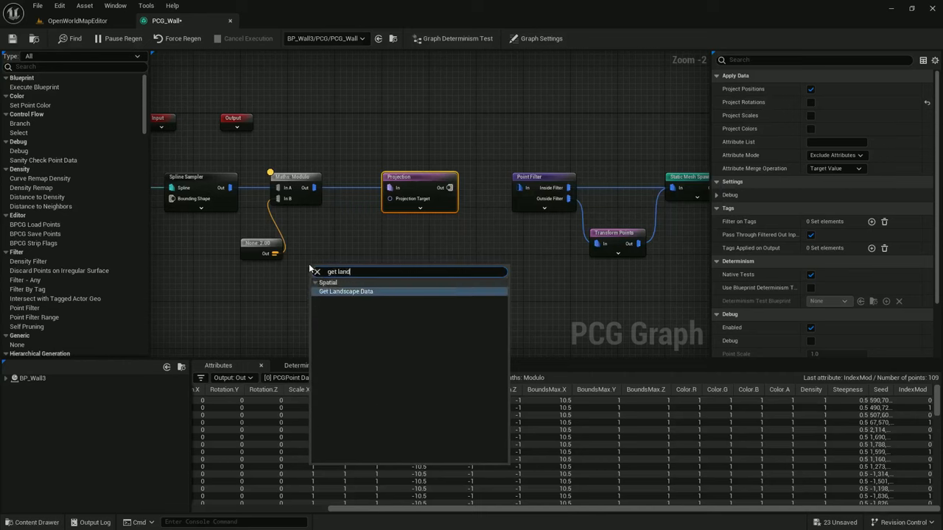
{"action": "left_click", "coordinate": [345, 291]}
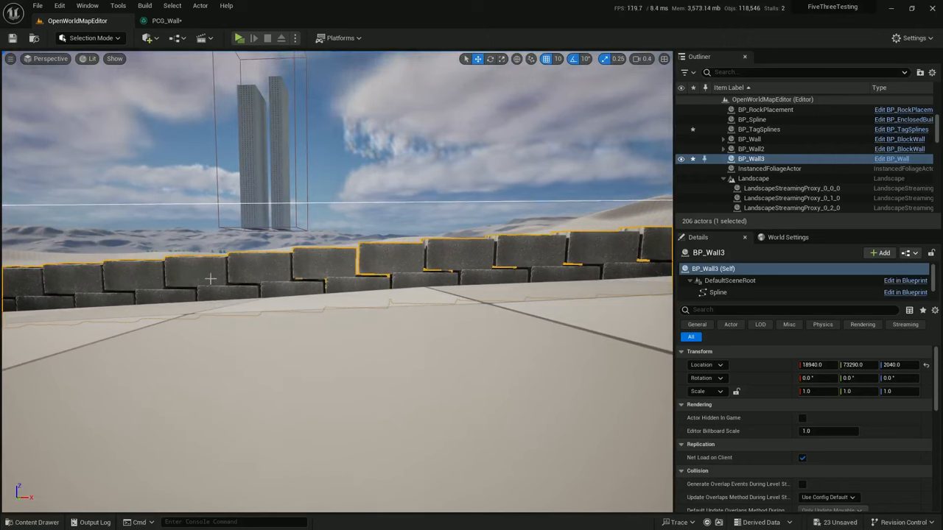
{"action": "mouse_move", "coordinate": [519, 251]}
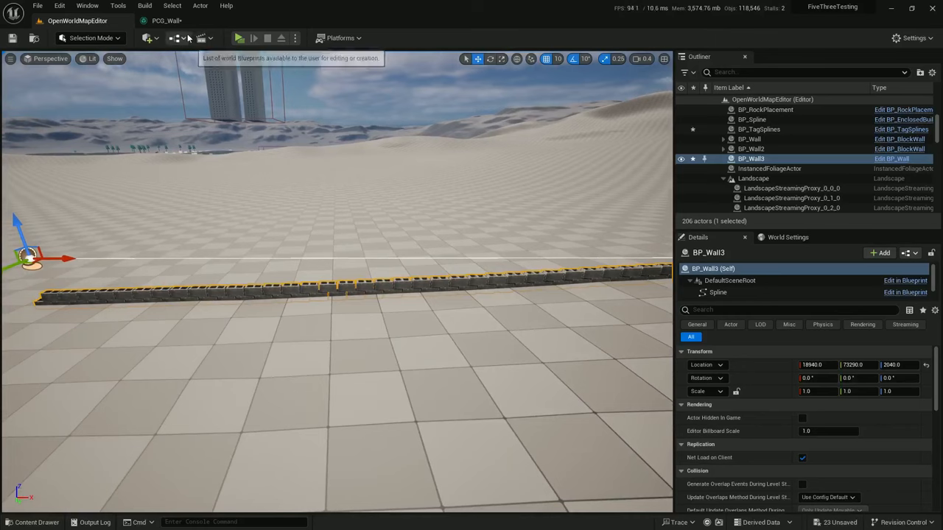
In the PCG wall graph, divide $Position.Z by a 20.0 constant with a Divide node.
{"action": "left_click", "coordinate": [166, 20]}
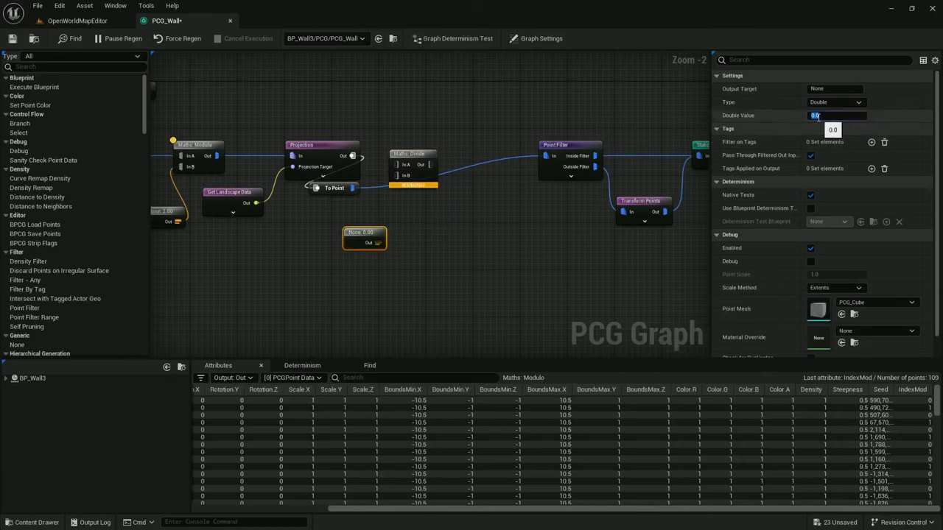
{"action": "type", "text": "20.0"}
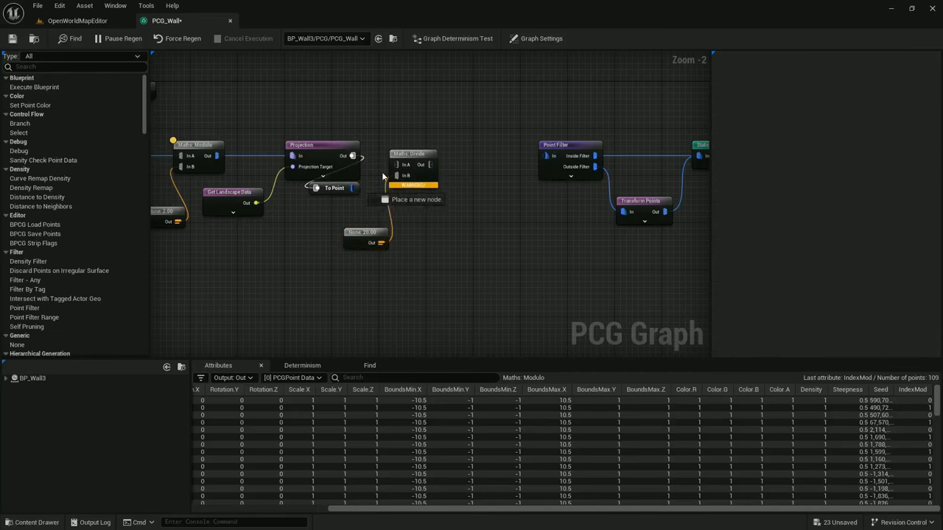
{"action": "left_click", "coordinate": [412, 155]}
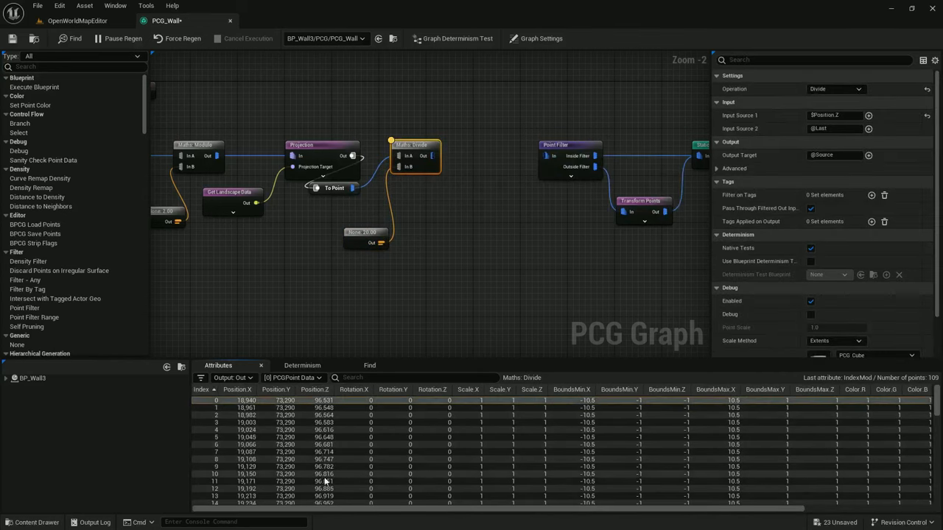
Add Floor and Multiply nodes after the divide, multiplying back by the 20.0 constant.
{"action": "scroll", "scroll_direction": "down", "scroll_amount": 3}
{"action": "type", "text": "floo"}
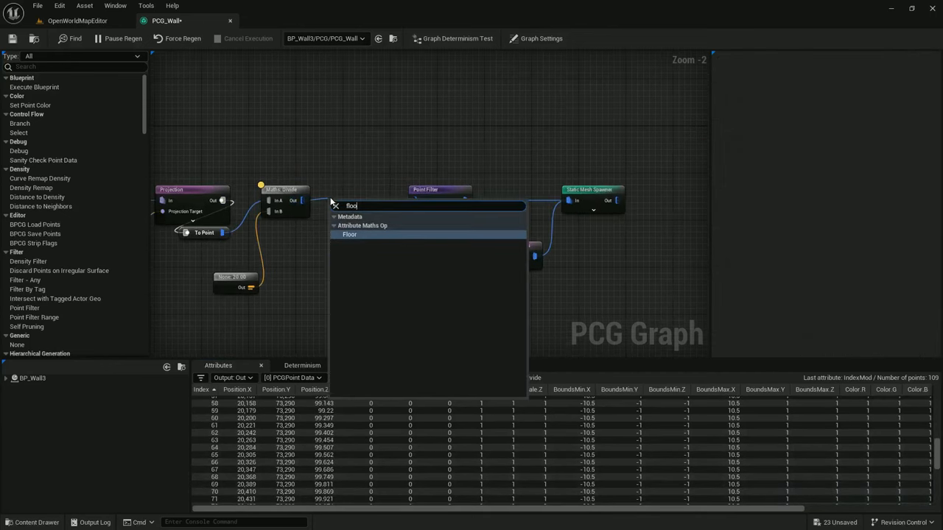
{"action": "left_click", "coordinate": [349, 234]}
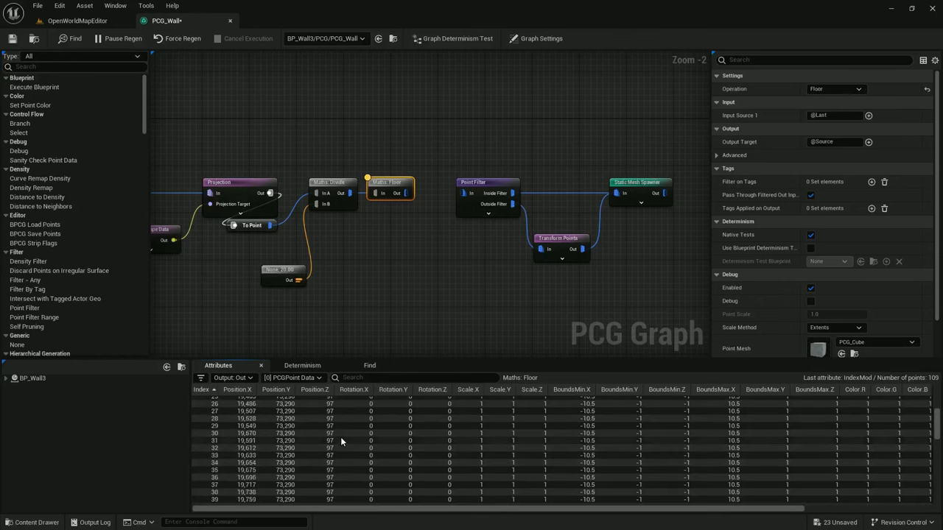
{"action": "scroll", "scroll_direction": "down", "scroll_amount": 3}
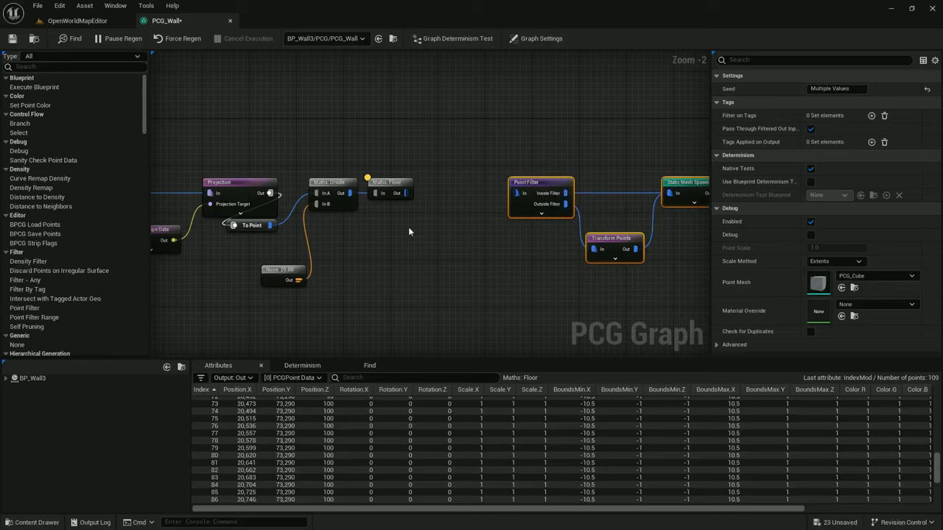
{"action": "mouse_move", "coordinate": [283, 270]}
{"action": "type", "text": "m"}
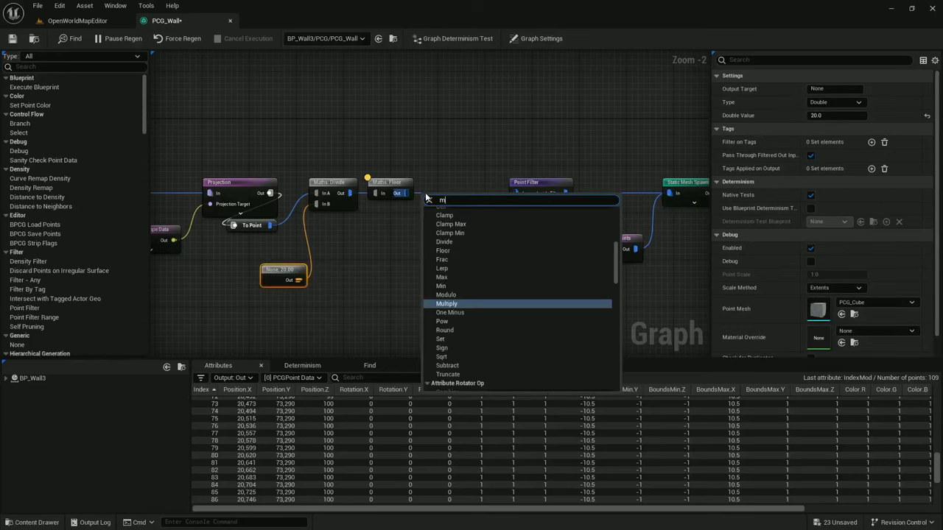
{"action": "left_click", "coordinate": [447, 303]}
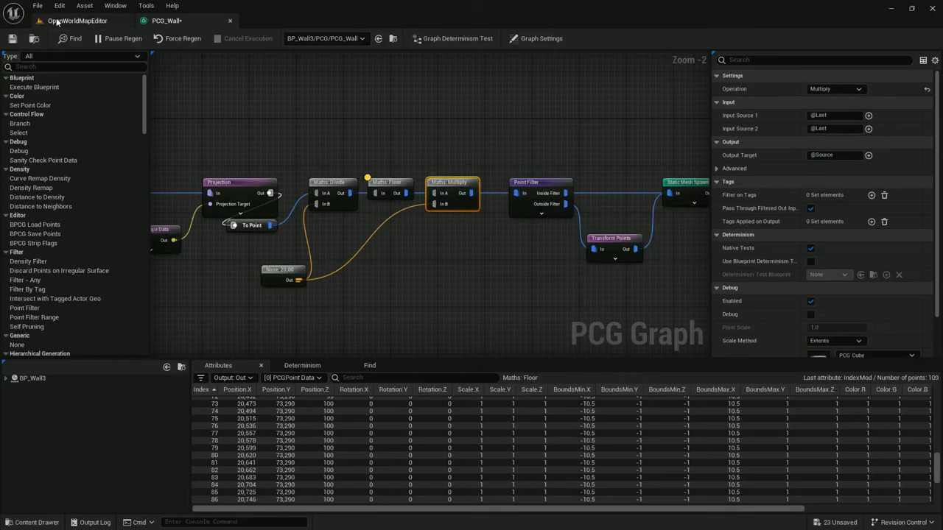
{"action": "left_click", "coordinate": [77, 21]}
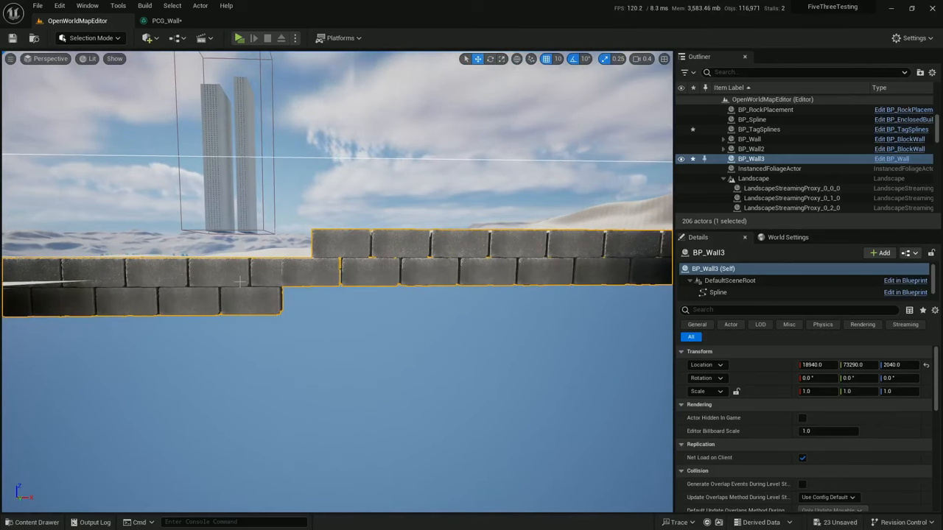
{"action": "left_click", "coordinate": [168, 21]}
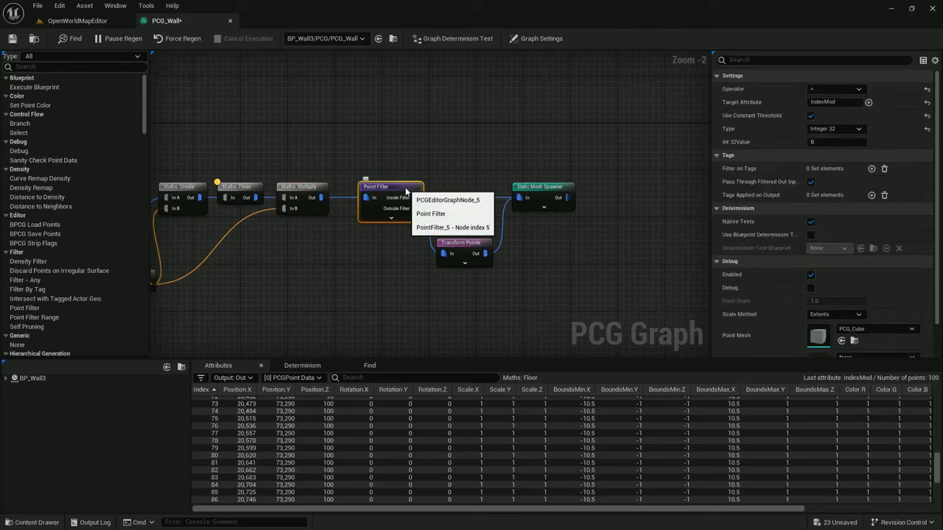
{"action": "left_click", "coordinate": [460, 243]}
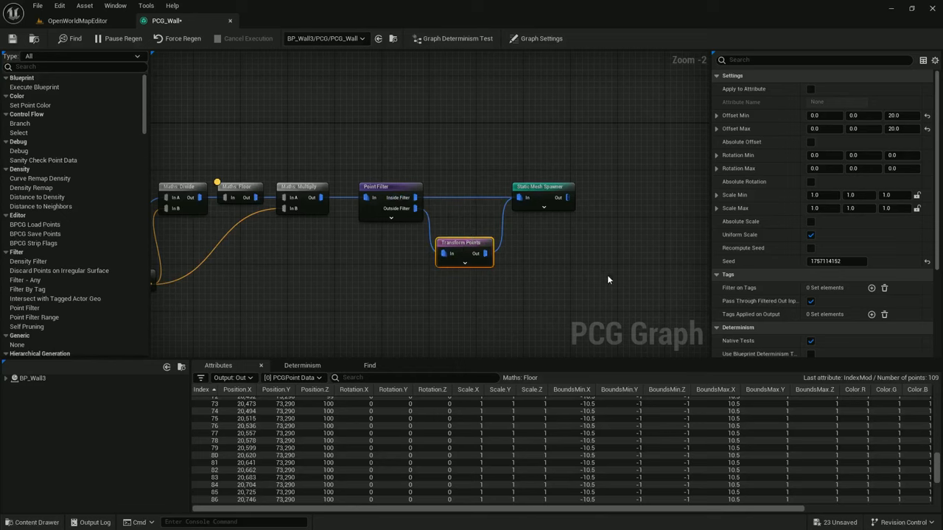
{"action": "left_click", "coordinate": [390, 197]}
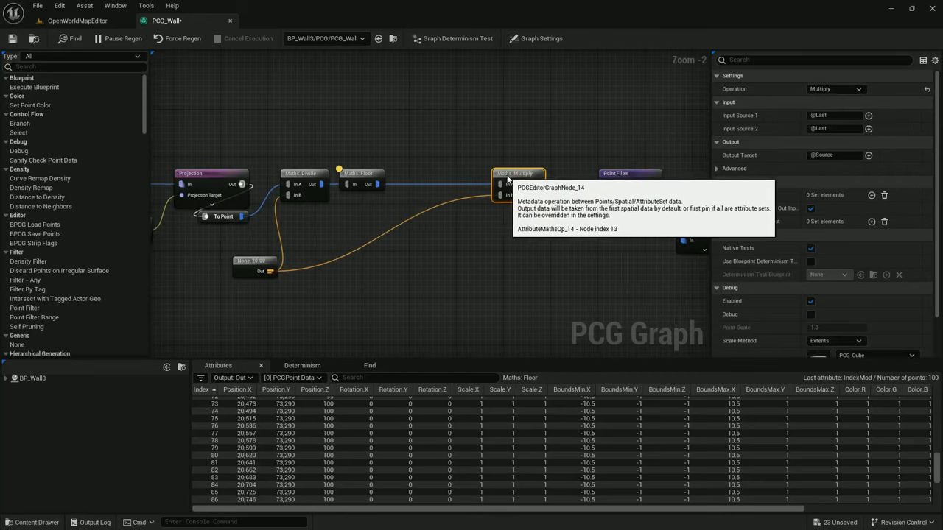
Add a Maths Modulo node fed by a 2.0 constant.
{"action": "left_click", "coordinate": [359, 179]}
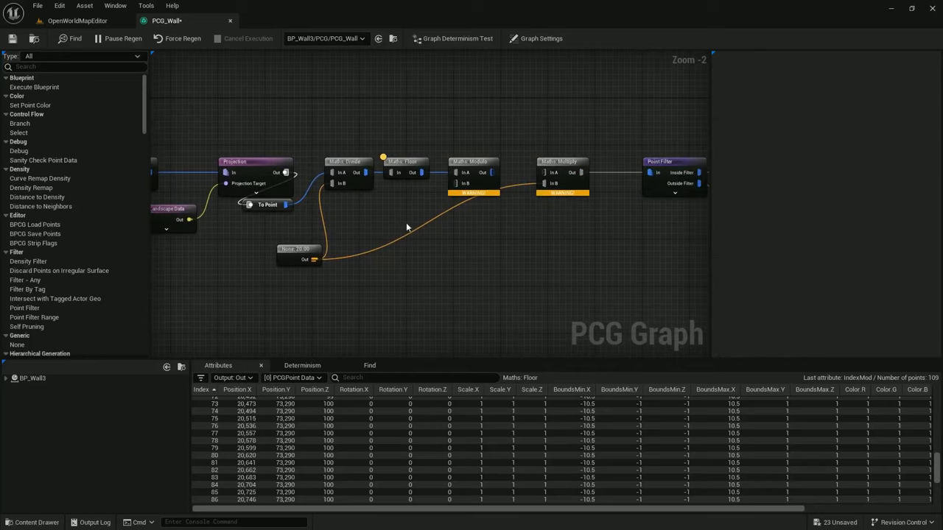
{"action": "left_click", "coordinate": [464, 203]}
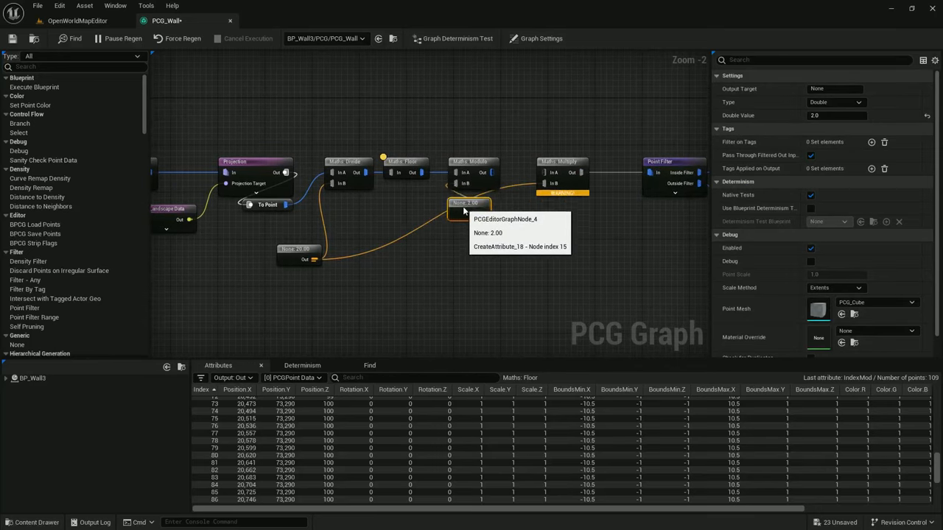
{"action": "left_click", "coordinate": [403, 168]}
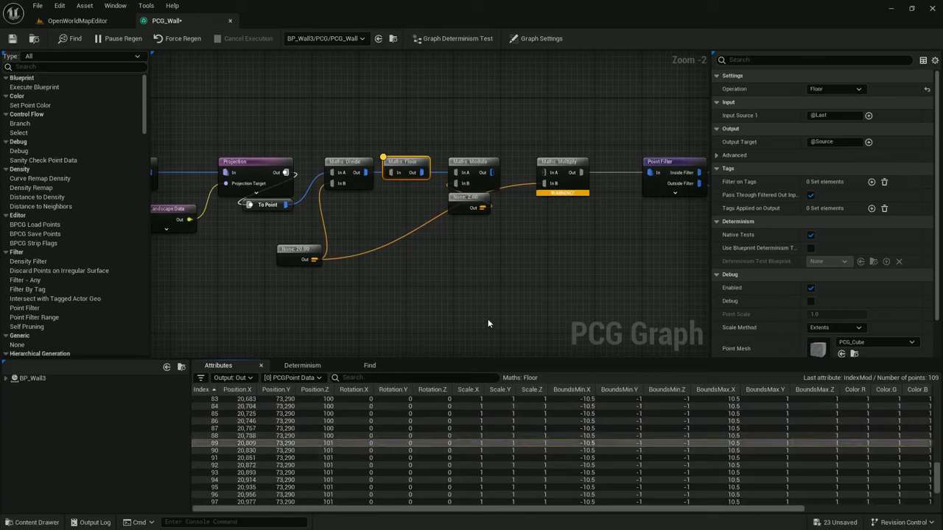
Set Modulo input to $Position.Z and output to HeightMod, and wire it into Multiply.
{"action": "left_click", "coordinate": [472, 161]}
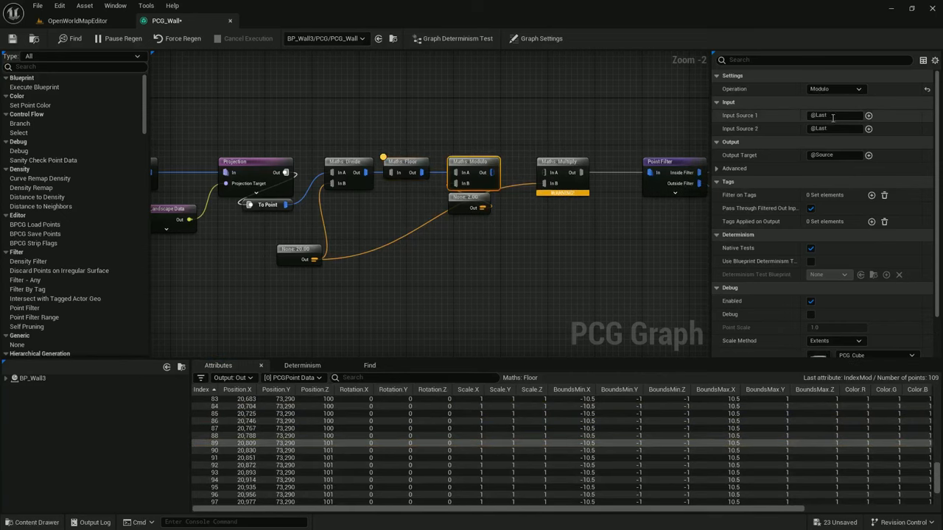
{"action": "type", "text": "$Position.Z"}
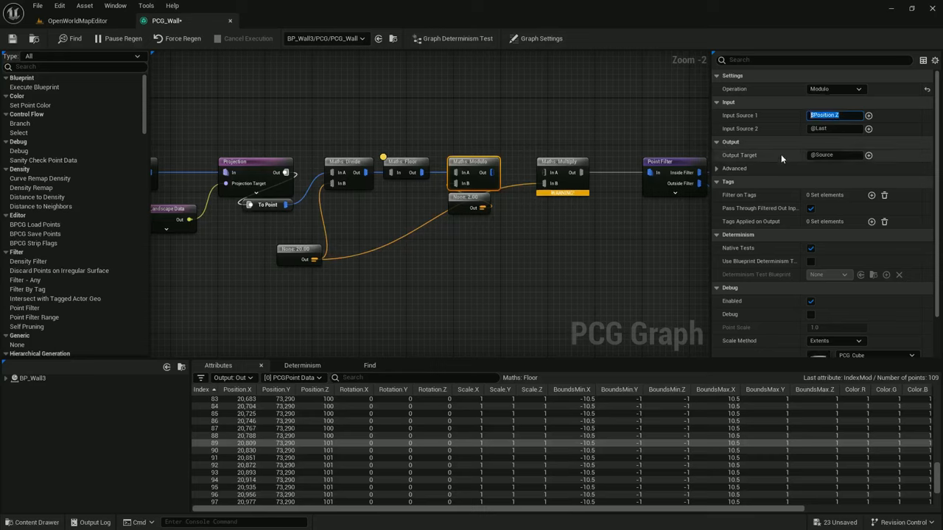
{"action": "left_click", "coordinate": [835, 155]}
{"action": "type", "text": "HeightMod"}
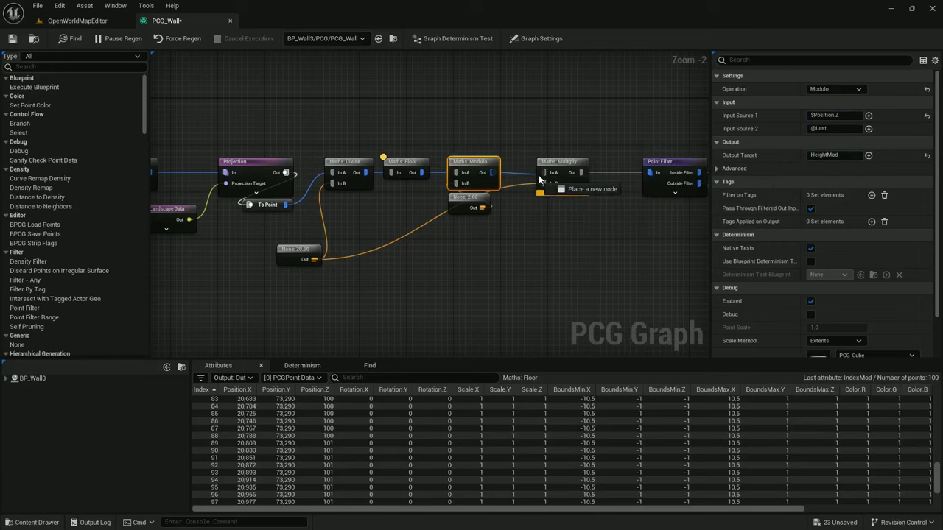
{"action": "left_click", "coordinate": [561, 162]}
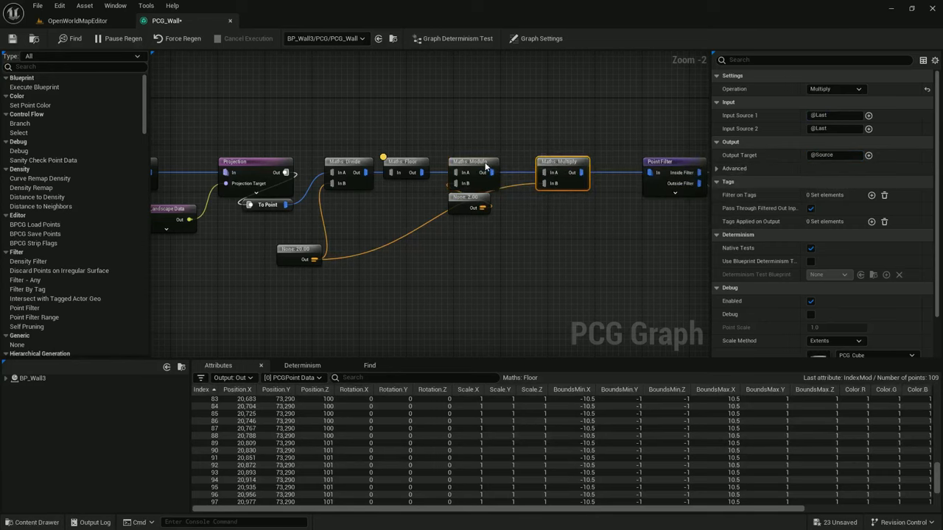
{"action": "left_click", "coordinate": [474, 173]}
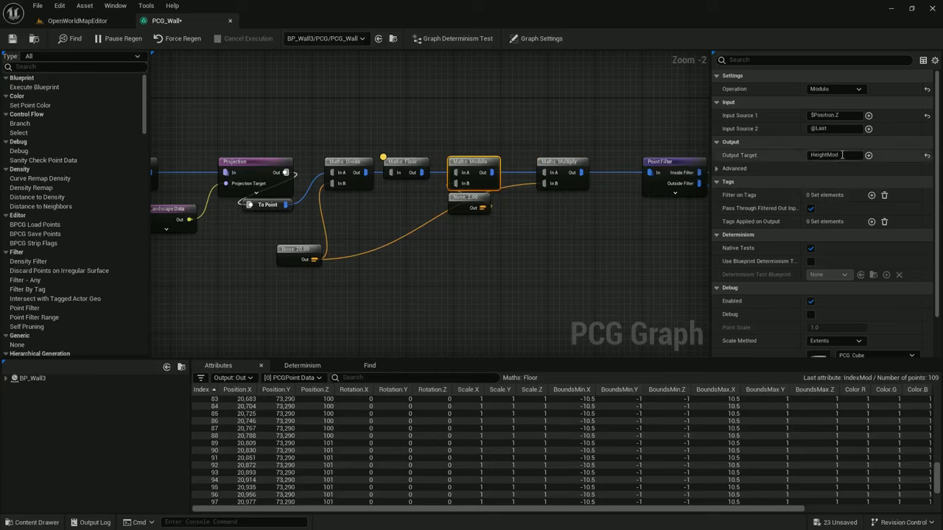
{"action": "left_click", "coordinate": [561, 161]}
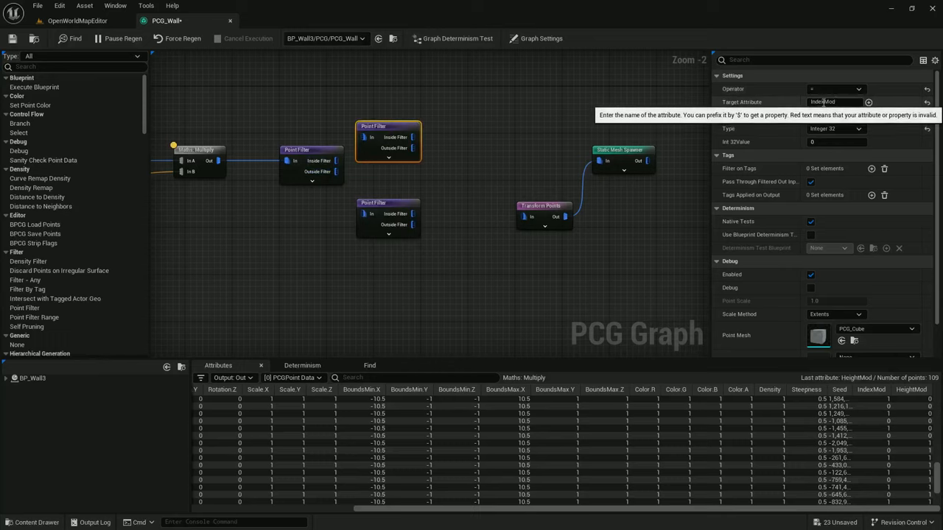
Set the Point Filter to test HeightMod equals 0 and inspect the lower filter's settings.
{"action": "type", "text": "HeightMod"}
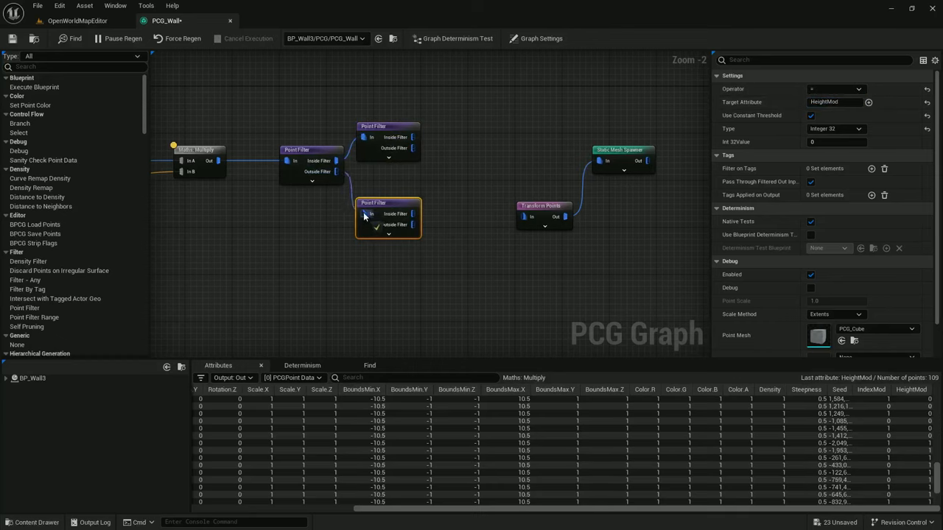
{"action": "left_click", "coordinate": [513, 168]}
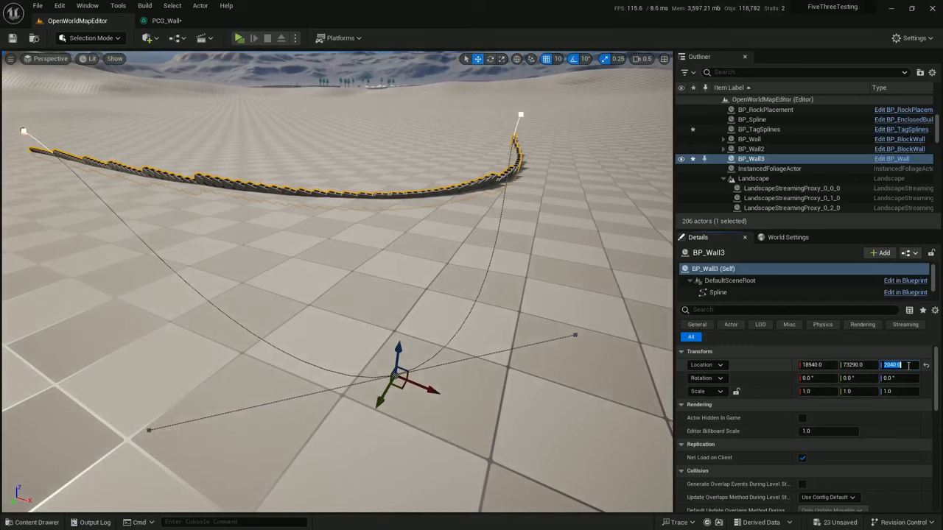
Set BP_Wall3's Location Z to 0.0 so the wall sits on the ground.
{"action": "type", "text": "0.0"}
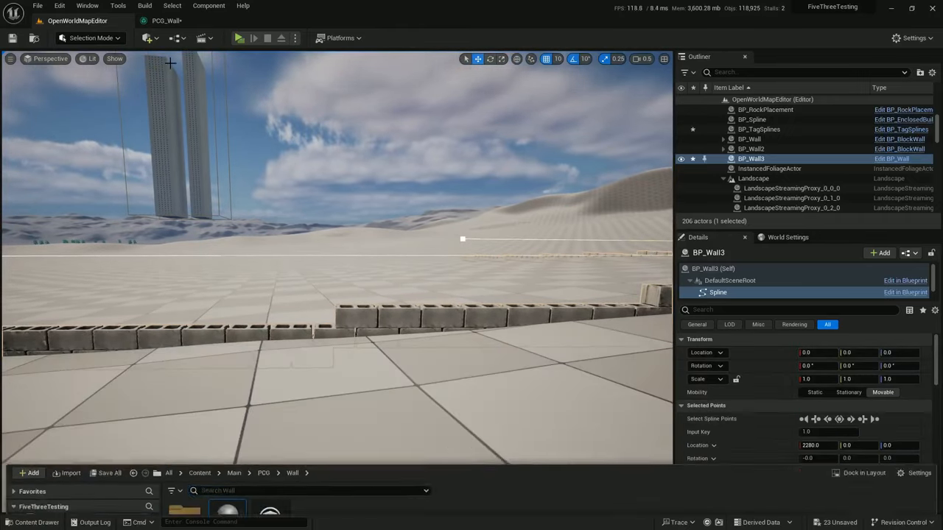
Add a Create Points Grid node: extents 50,50,60, cell size 100,100,40, XZ plane, no culling.
{"action": "left_click", "coordinate": [168, 20]}
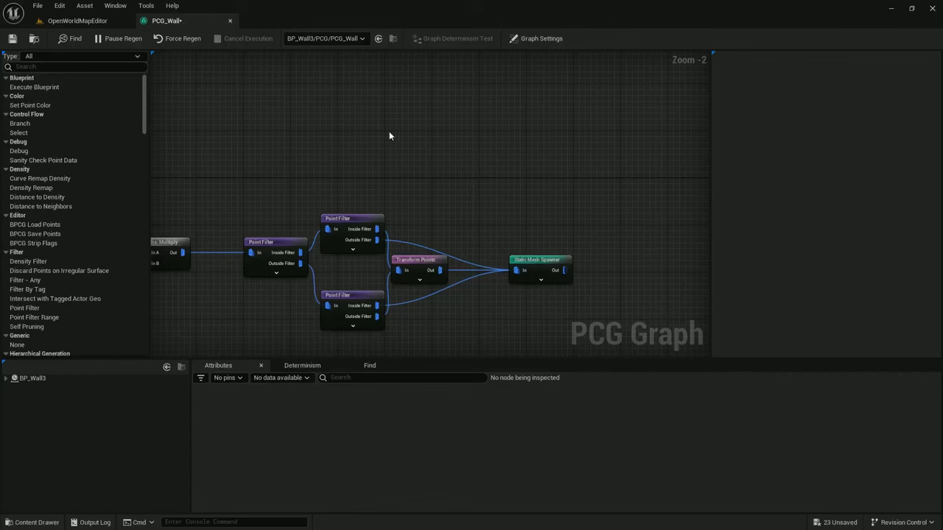
{"action": "mouse_move", "coordinate": [373, 131]}
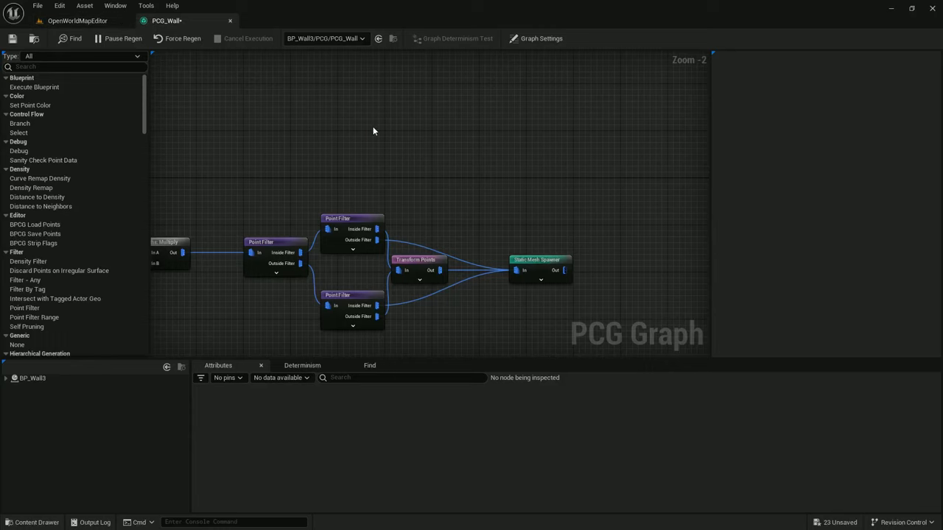
{"action": "type", "text": "create points gri"}
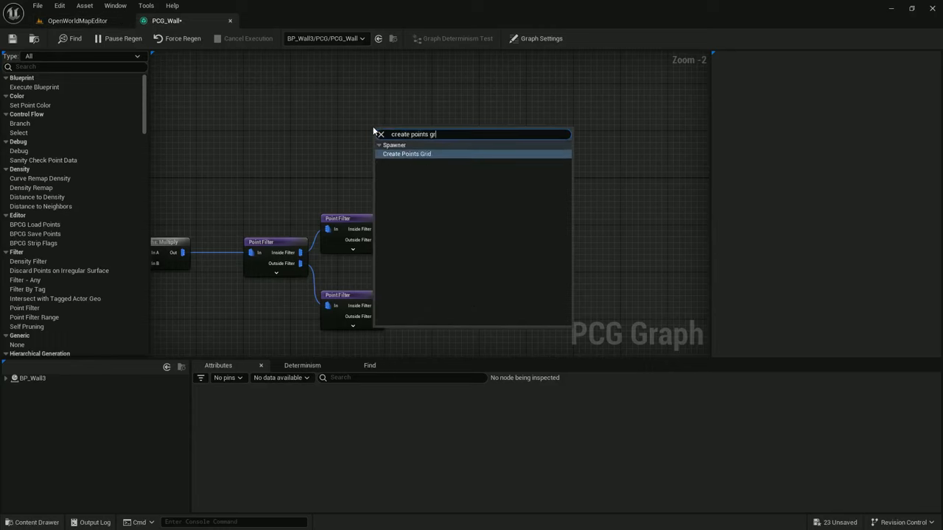
{"action": "left_click", "coordinate": [406, 154]}
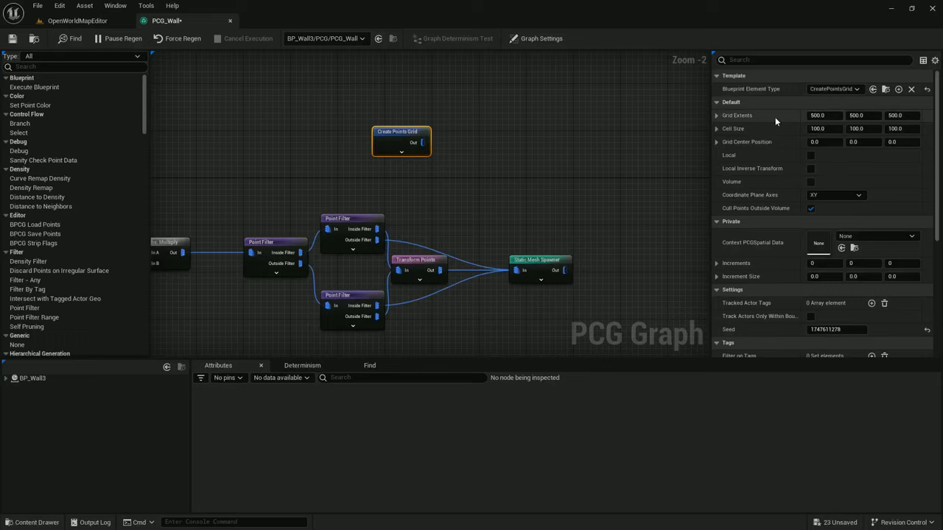
{"action": "left_click", "coordinate": [823, 115]}
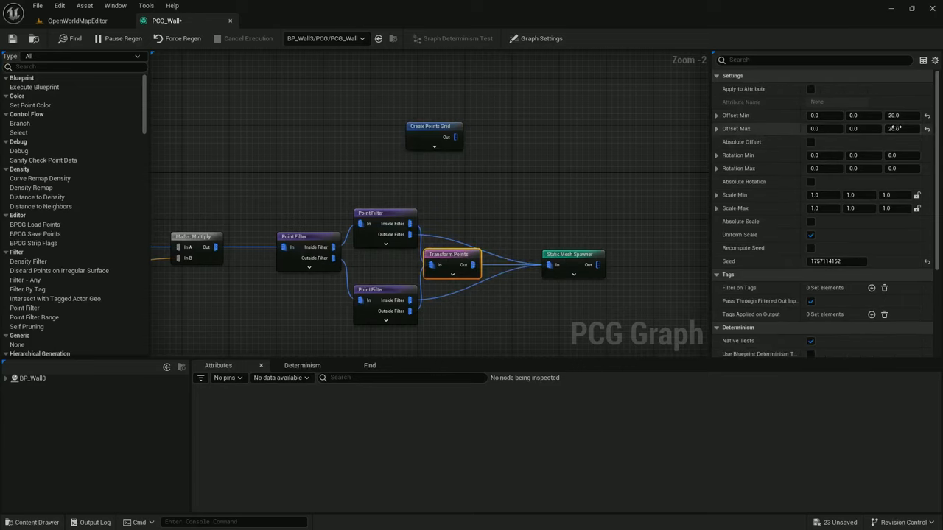
{"action": "left_click", "coordinate": [430, 126]}
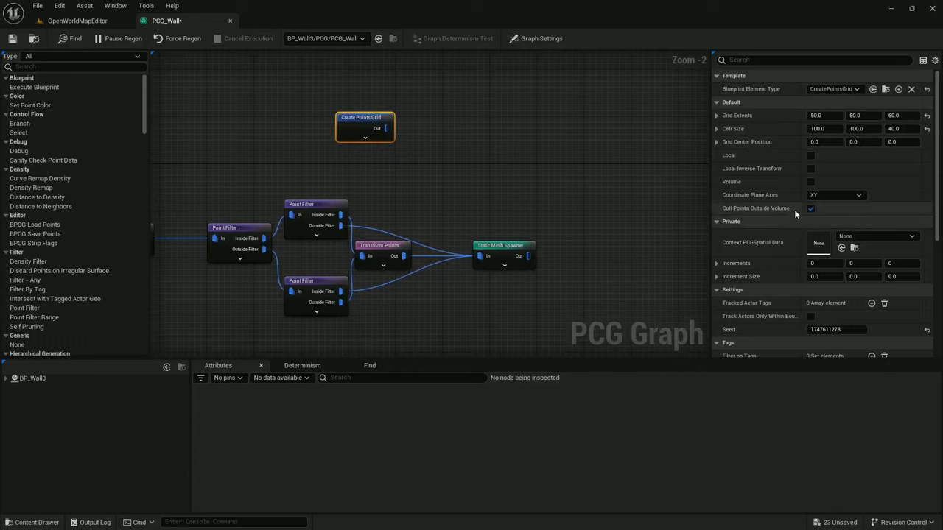
{"action": "left_click", "coordinate": [836, 195]}
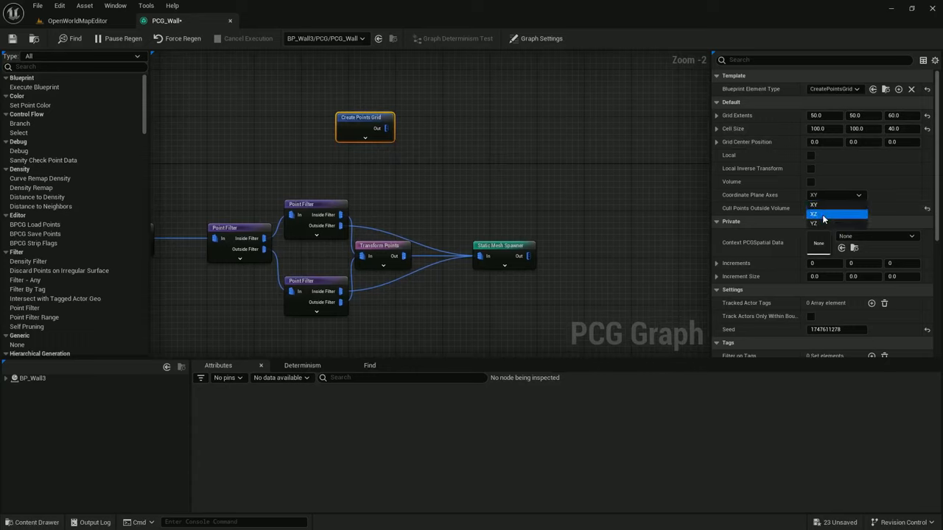
{"action": "left_click", "coordinate": [814, 213]}
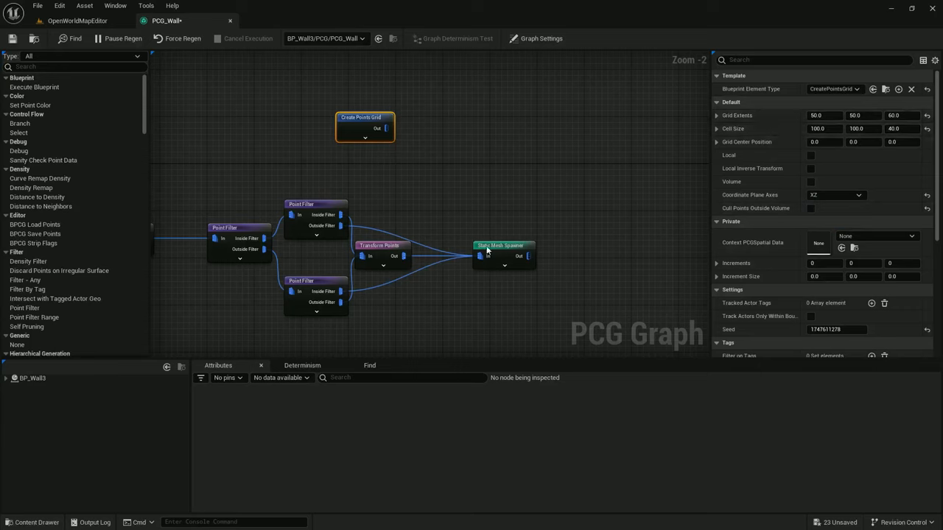
{"action": "left_click", "coordinate": [503, 245]}
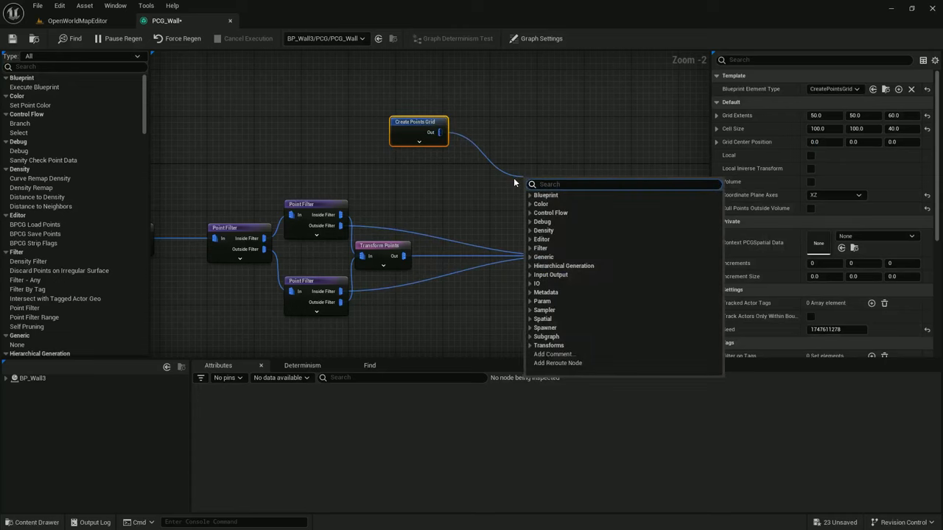
Copy grid points onto merged filter outputs via Copy Points and Merge, feeding the mesh spawner.
{"action": "left_click", "coordinate": [542, 195]}
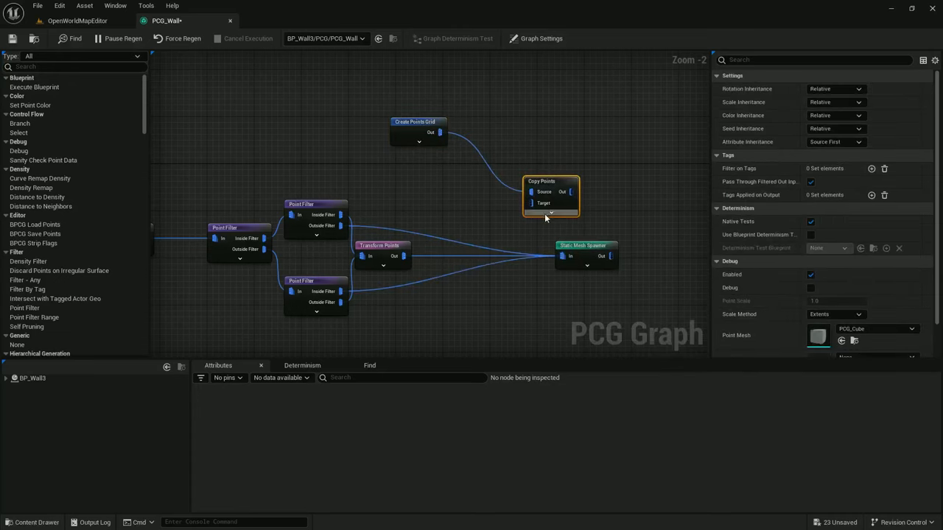
{"action": "type", "text": "mer"}
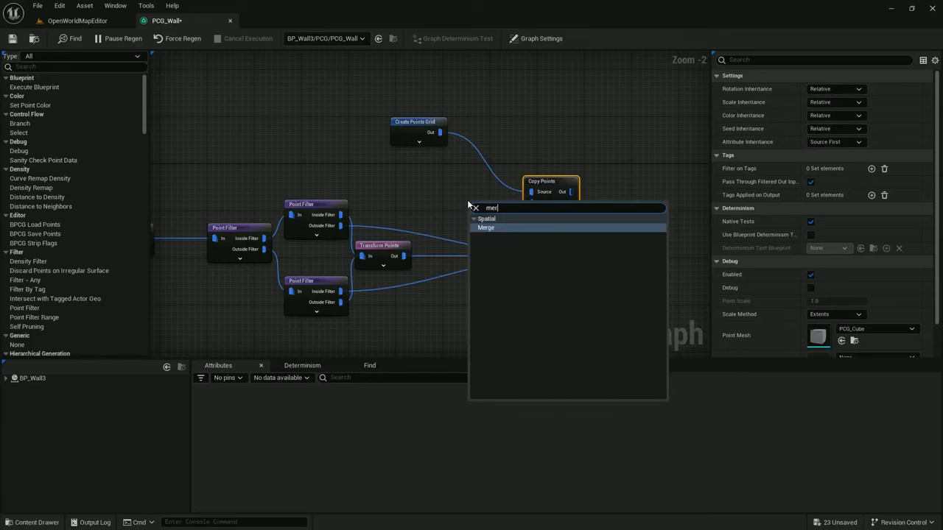
{"action": "left_click", "coordinate": [486, 227]}
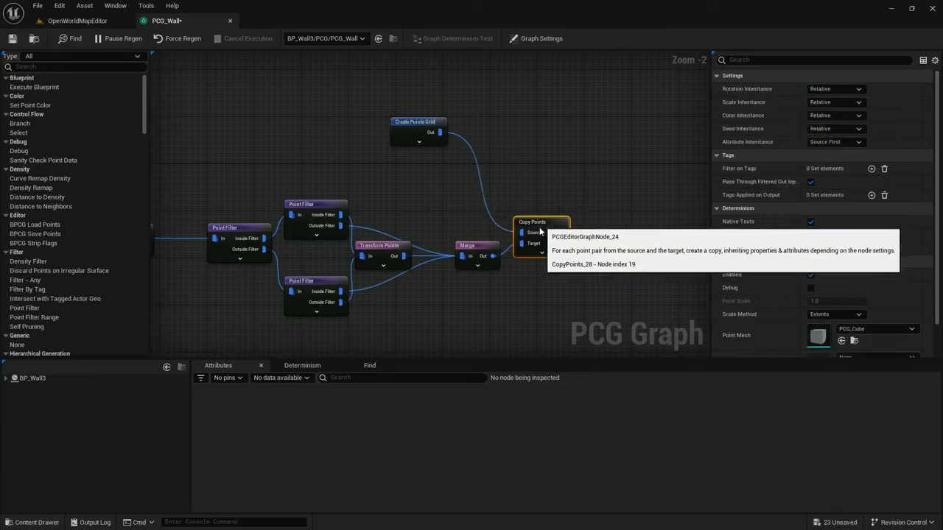
{"action": "left_click", "coordinate": [632, 240]}
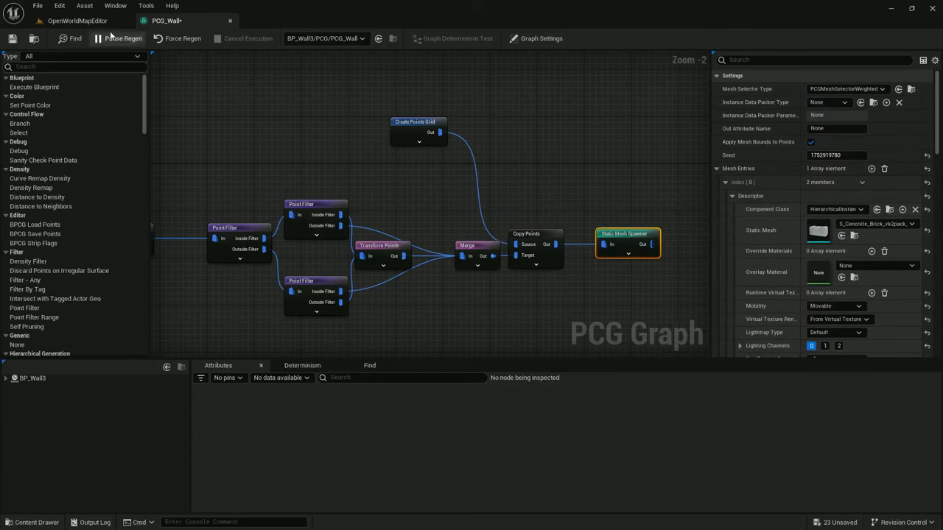
{"action": "left_click", "coordinate": [77, 21]}
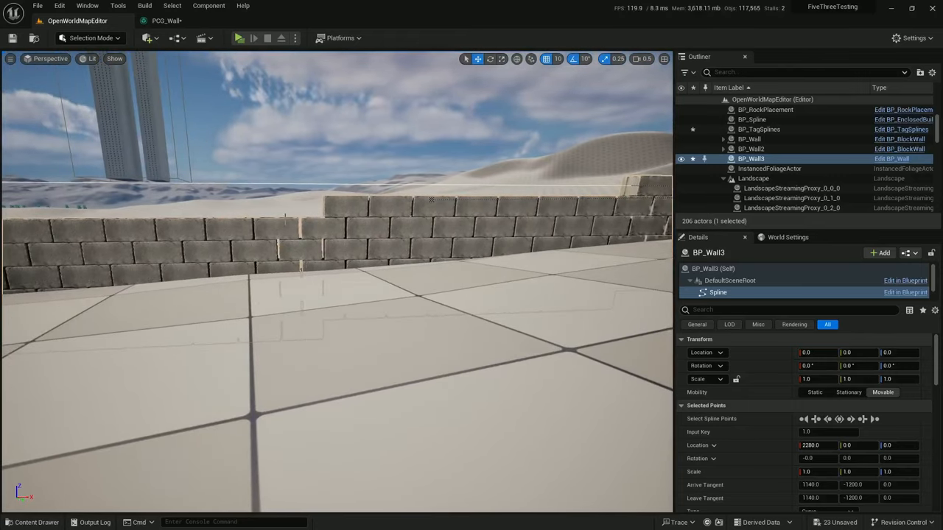
Raise Grid Extents Z to 100 and Grid Center Position Z to 90, checking the taller wall.
{"action": "left_click", "coordinate": [166, 20]}
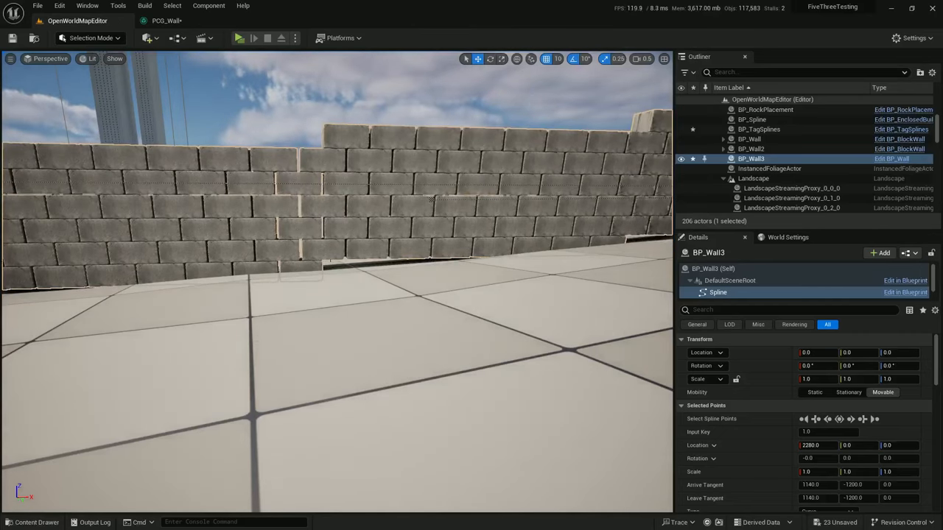
{"action": "left_click", "coordinate": [165, 20]}
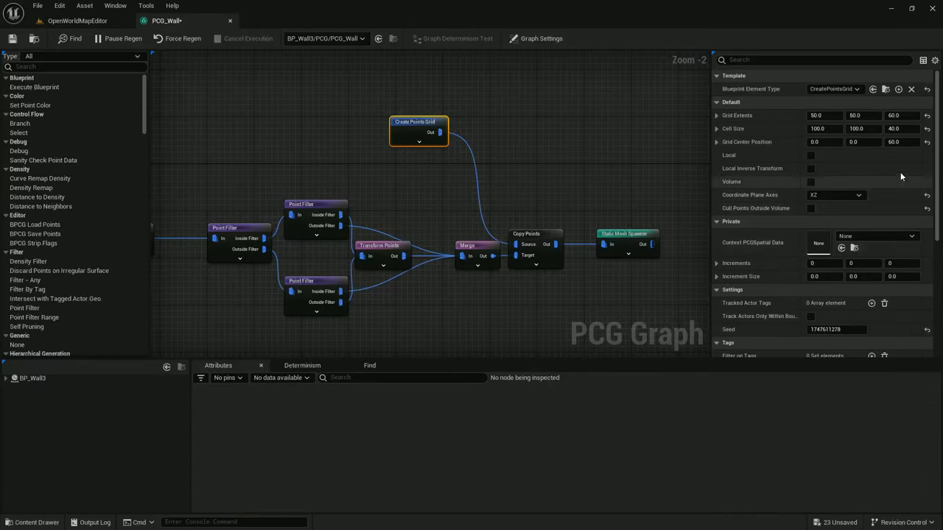
{"action": "left_click", "coordinate": [78, 21]}
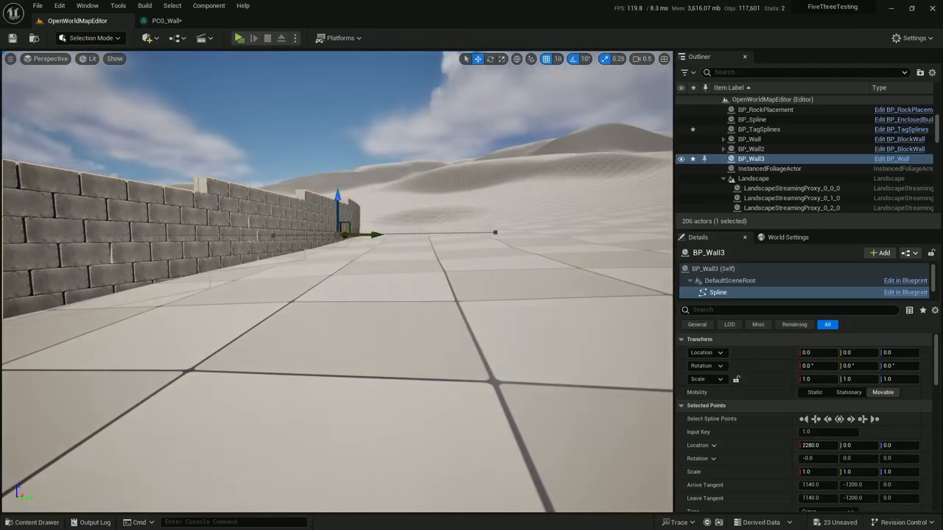
{"action": "left_click", "coordinate": [167, 20]}
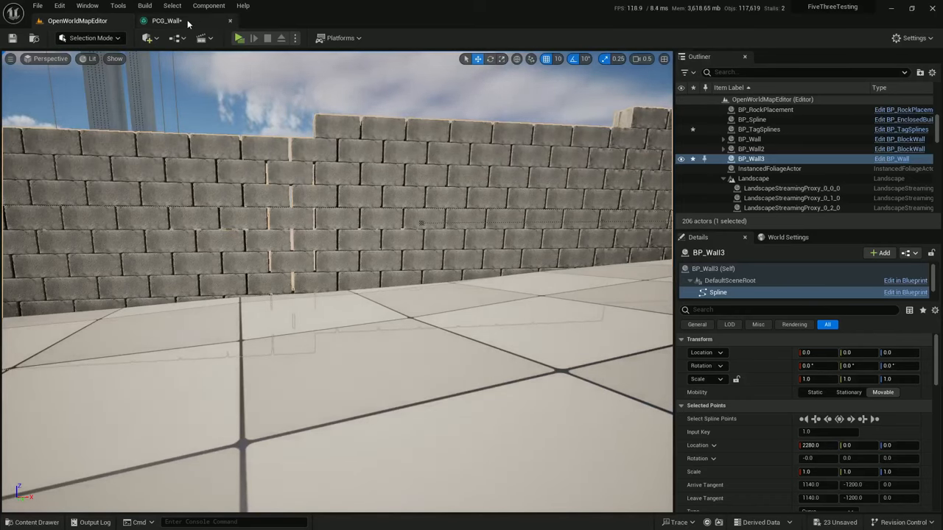
{"action": "left_click", "coordinate": [166, 19]}
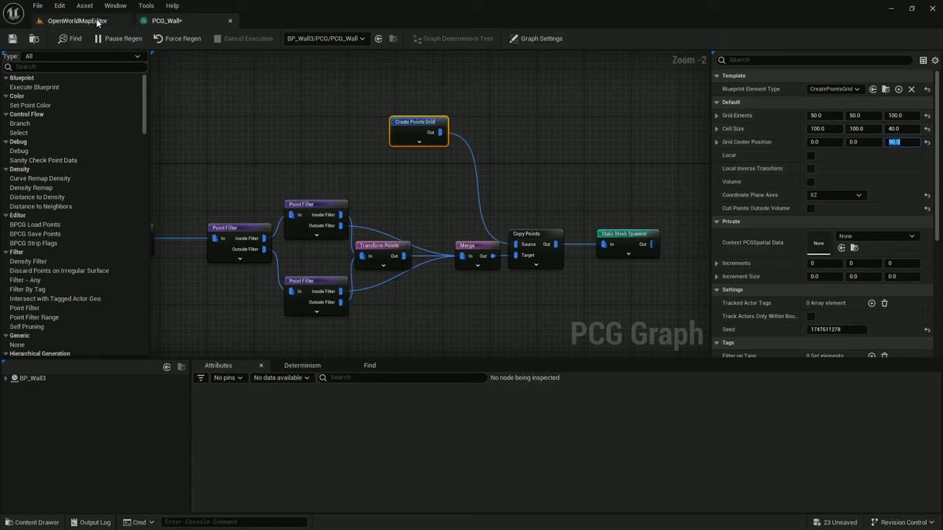
{"action": "left_click", "coordinate": [77, 21]}
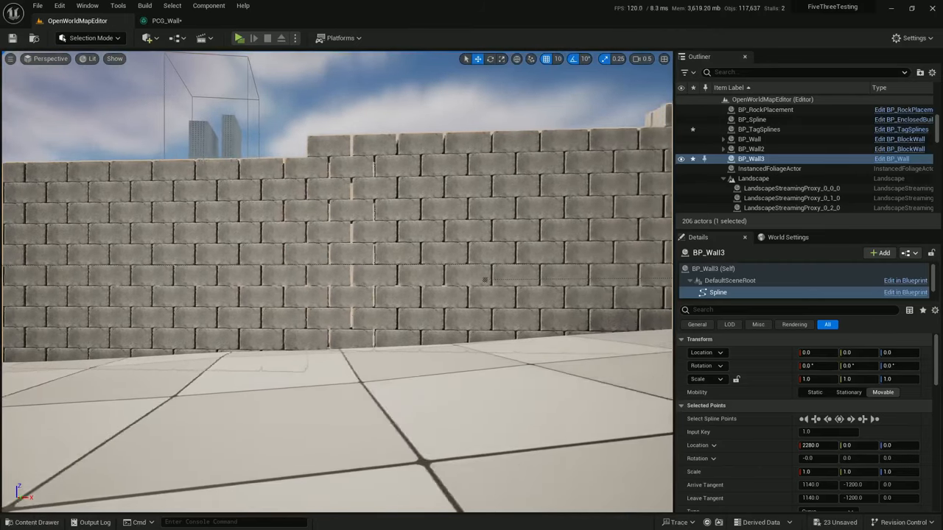